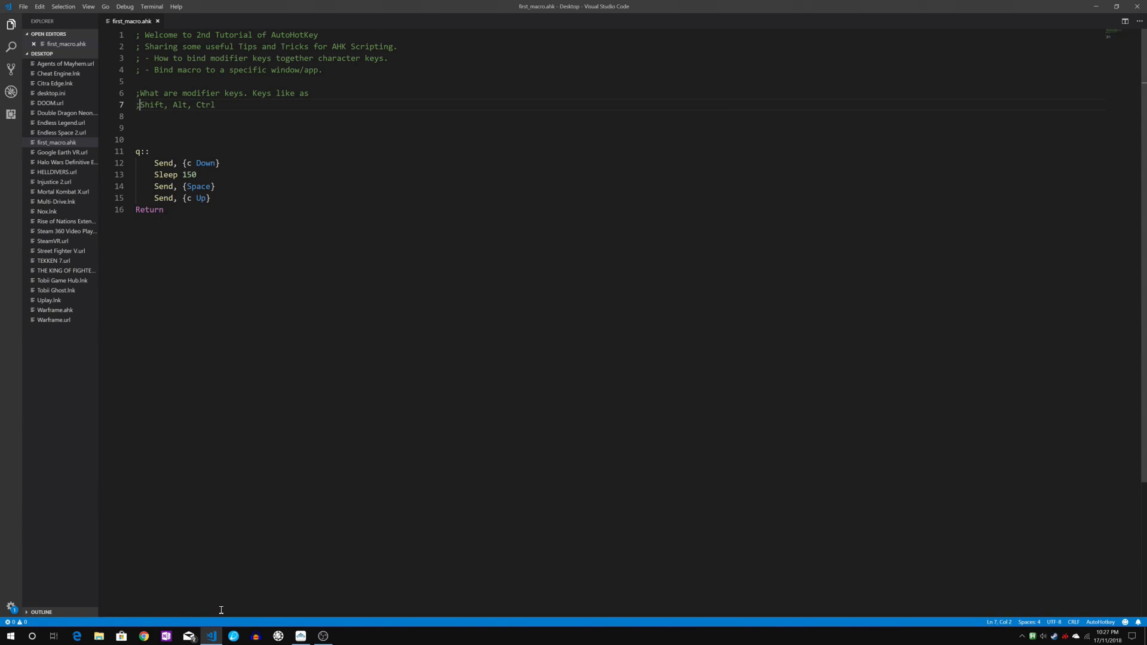
- Add a comment line ;+,!,^ under the Shift, Alt, Ctrl line, followed by blank lines
{"action": "double_click", "coordinate": [181, 105]}
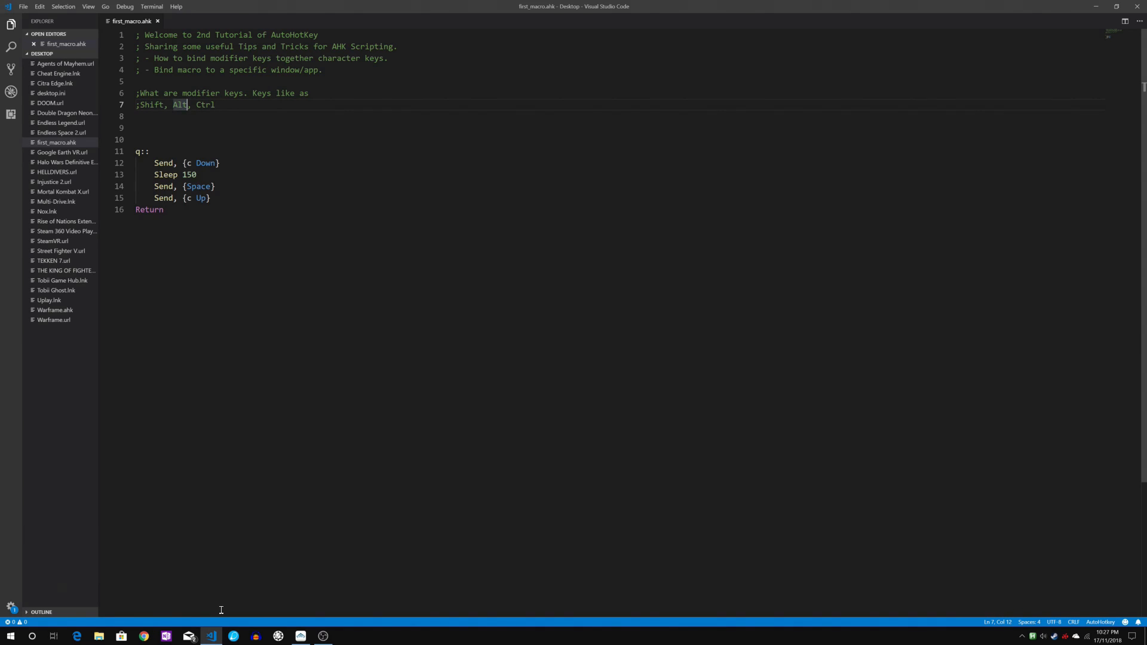
{"action": "double_click", "coordinate": [206, 105]}
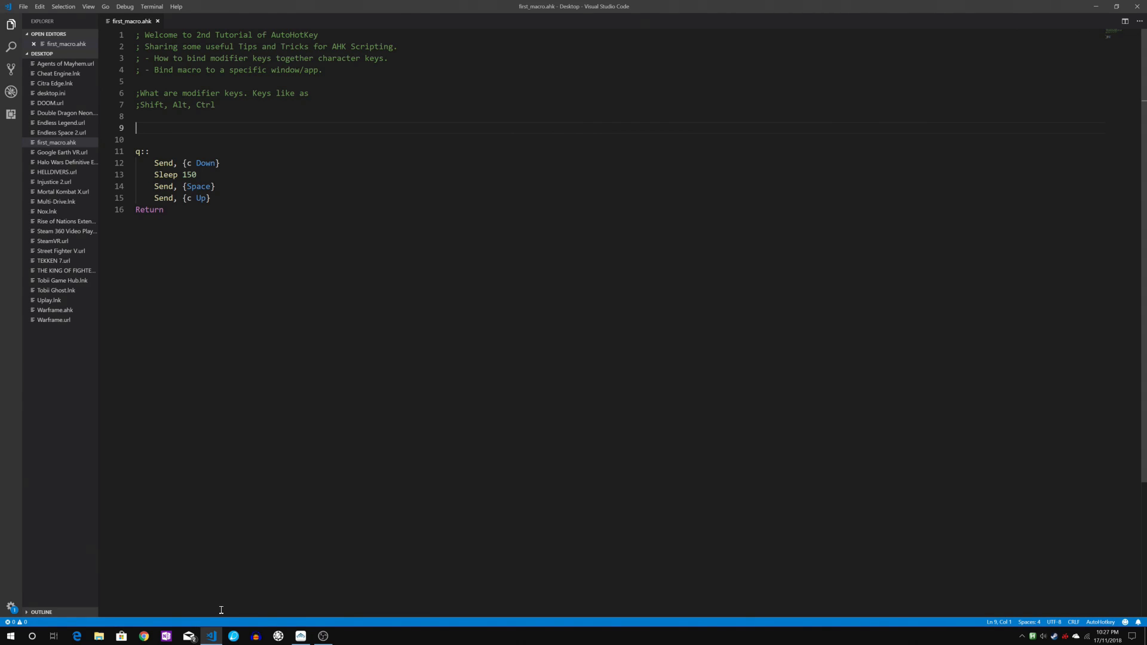
{"action": "type", "text": "+"}
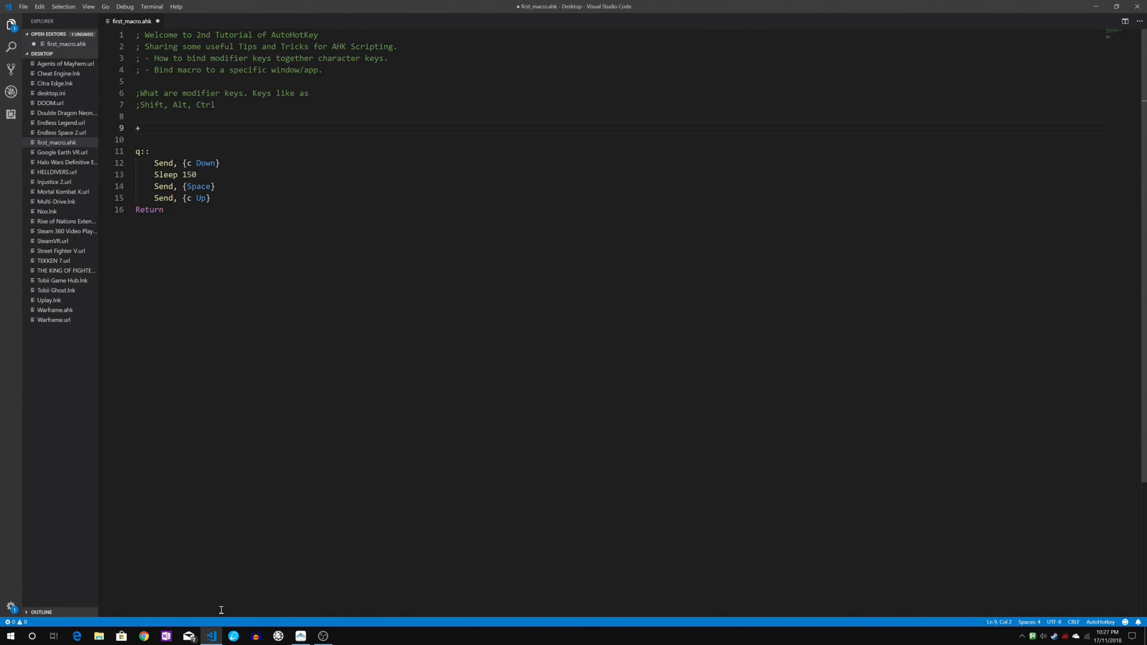
{"action": "type", "text": ","}
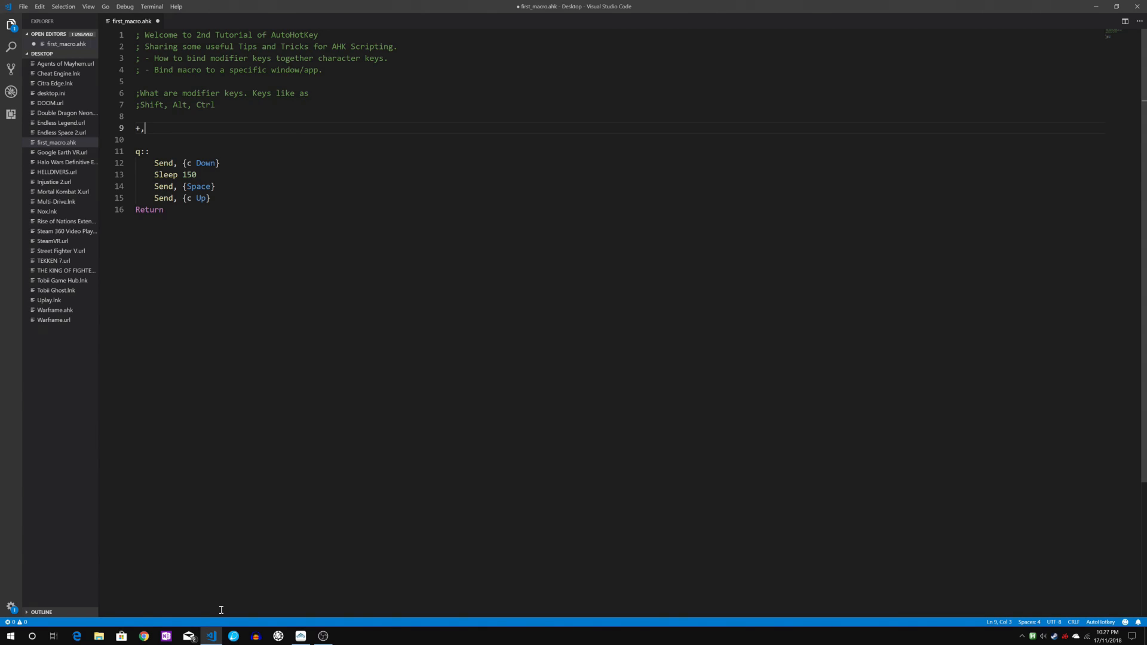
{"action": "type", "text": "!"}
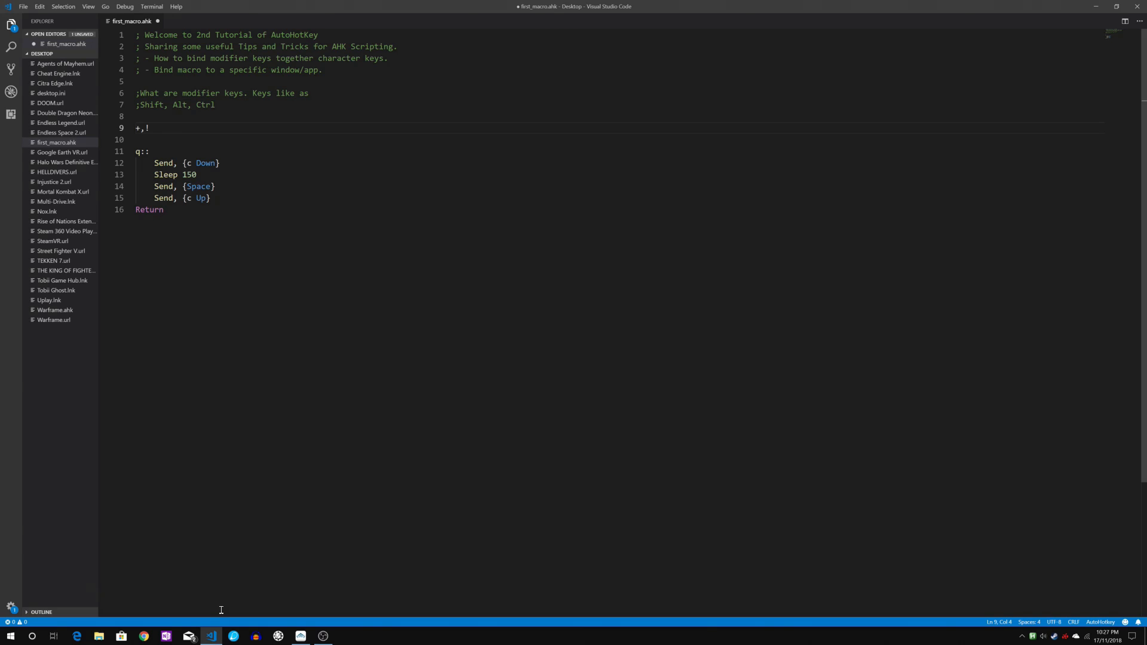
{"action": "type", "text": ","}
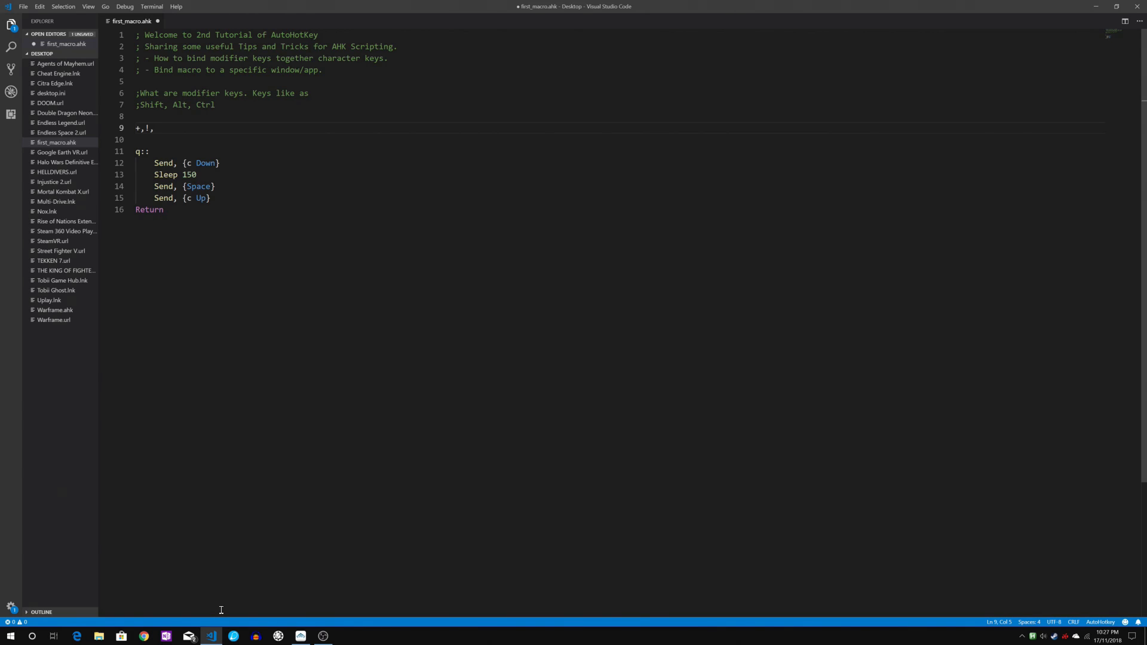
{"action": "type", "text": "^"}
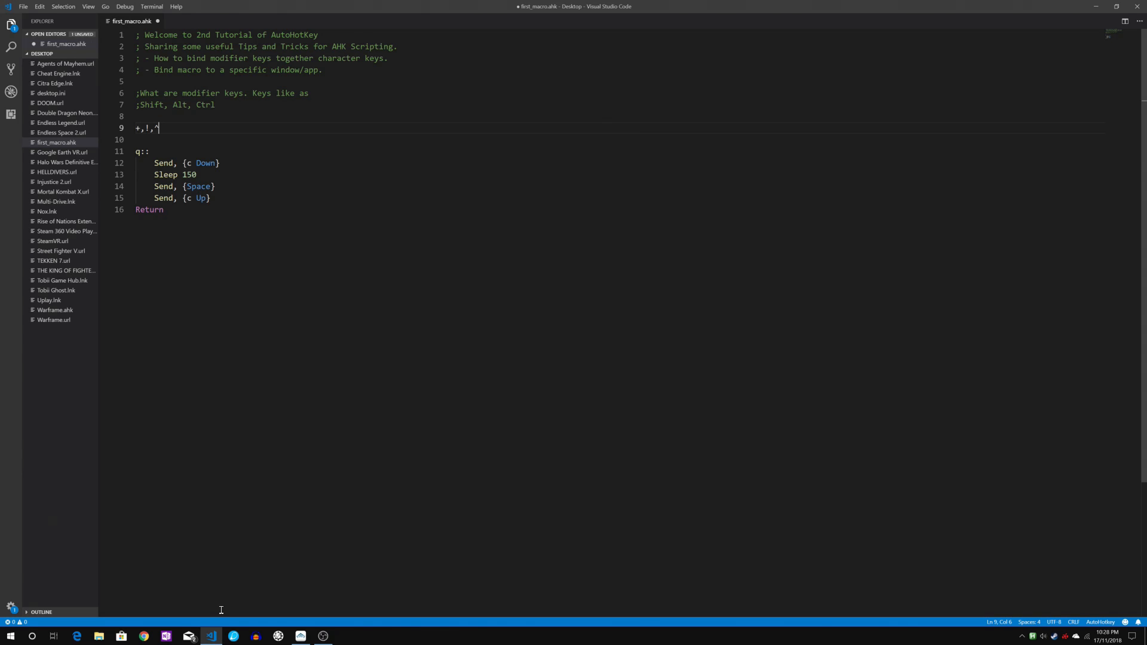
{"action": "key", "text": "Home"}
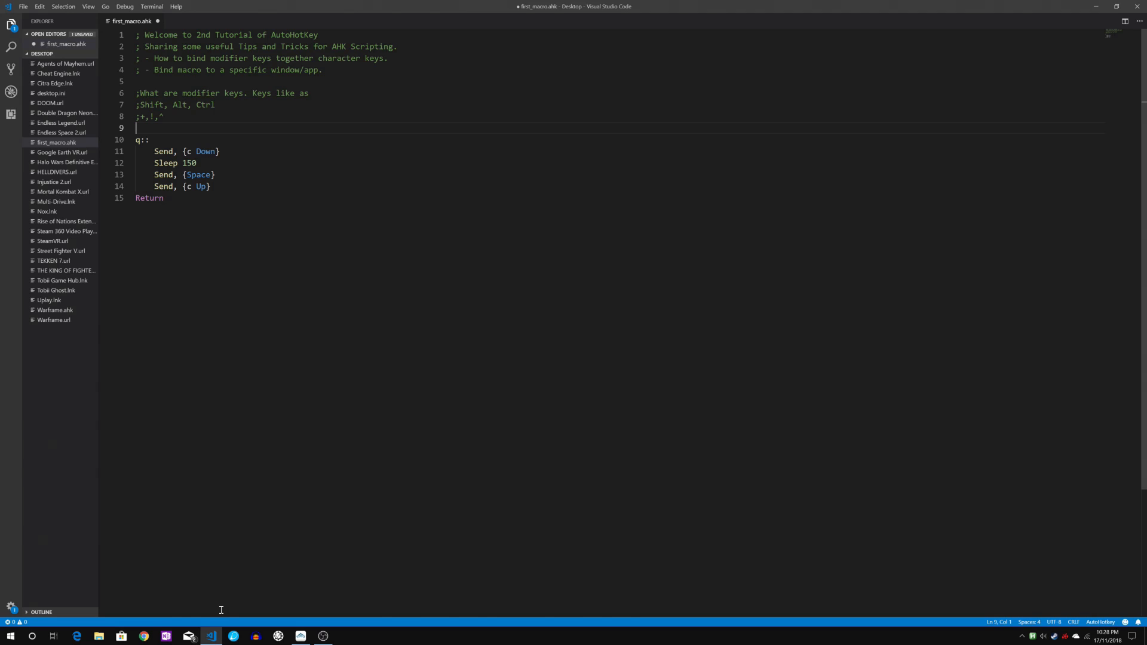
{"action": "key", "text": "Enter"}
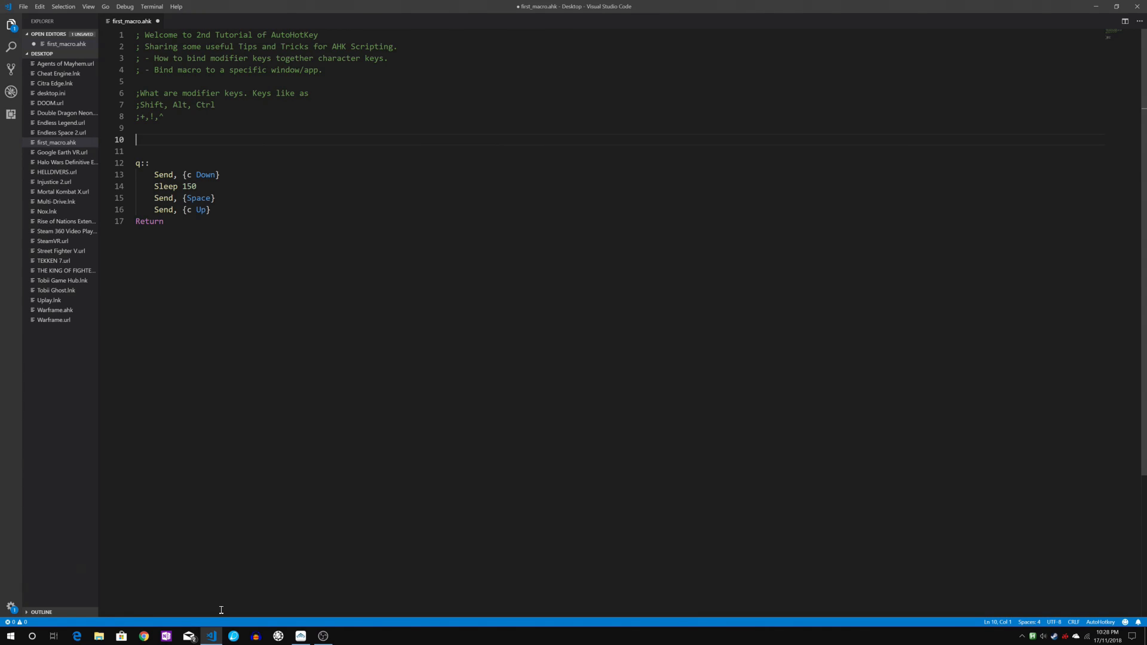
- Start a +v:: hotkey that sends 5, sleeps 250, and returns
{"action": "type", "text": "+"}
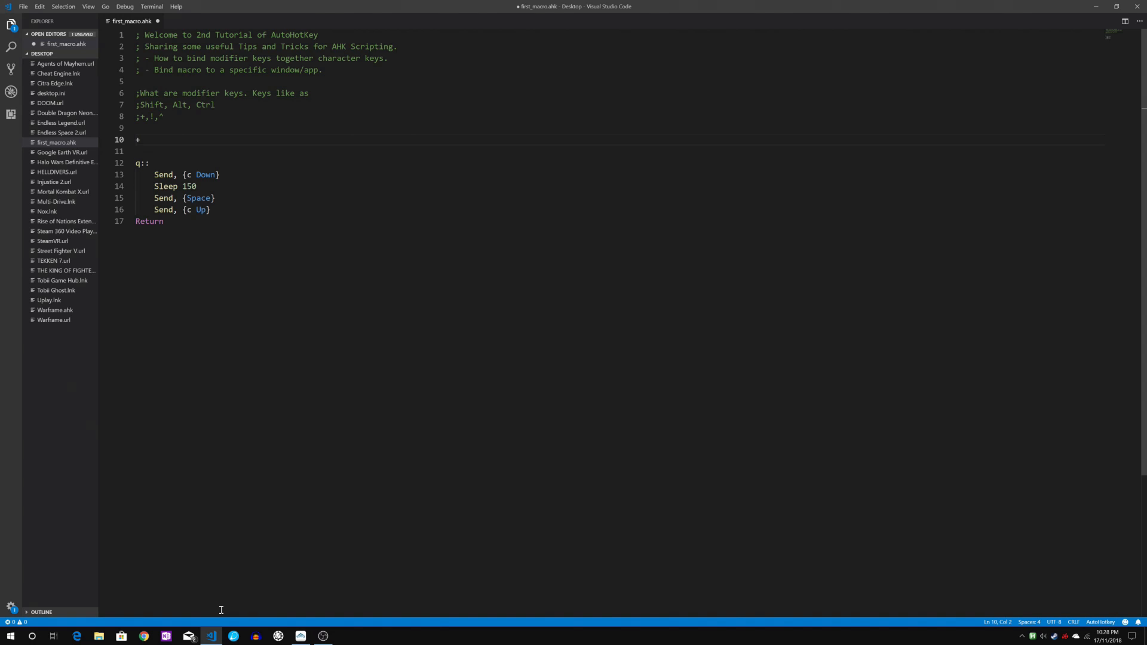
{"action": "type", "text": "v"}
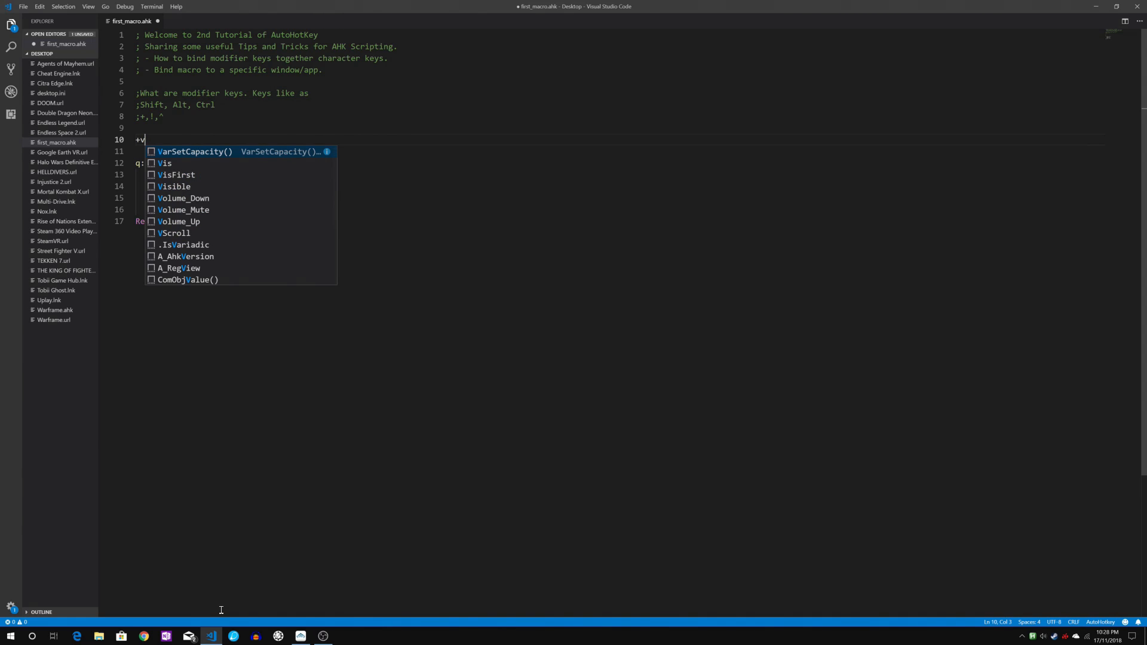
{"action": "type", "text": "::"}
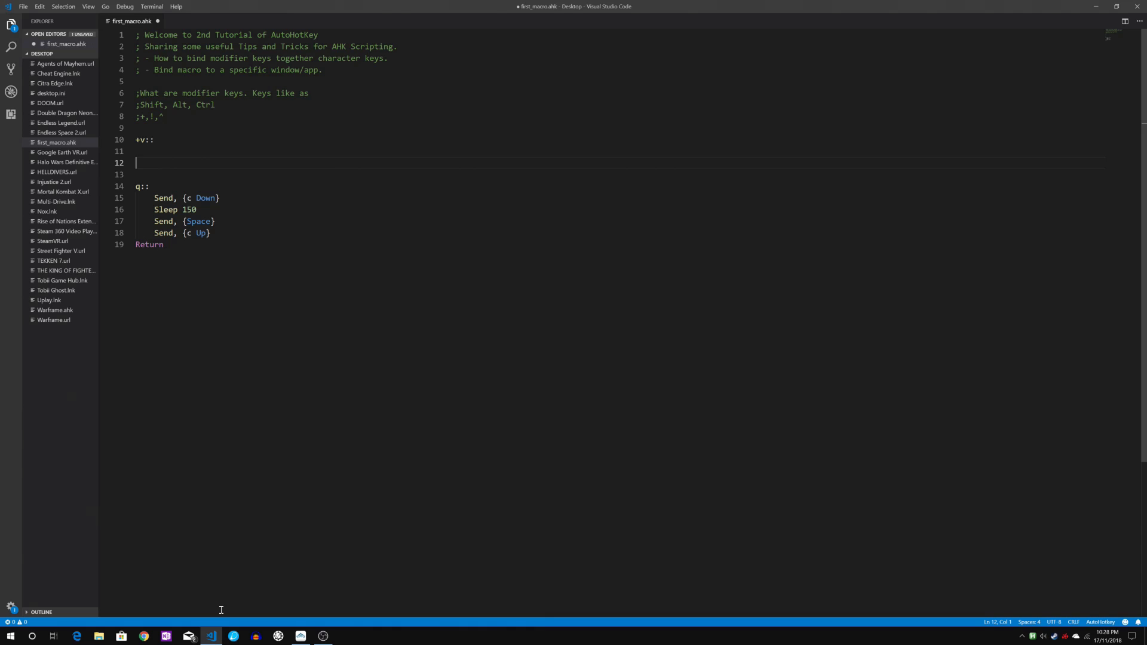
{"action": "type", "text": "Return"}
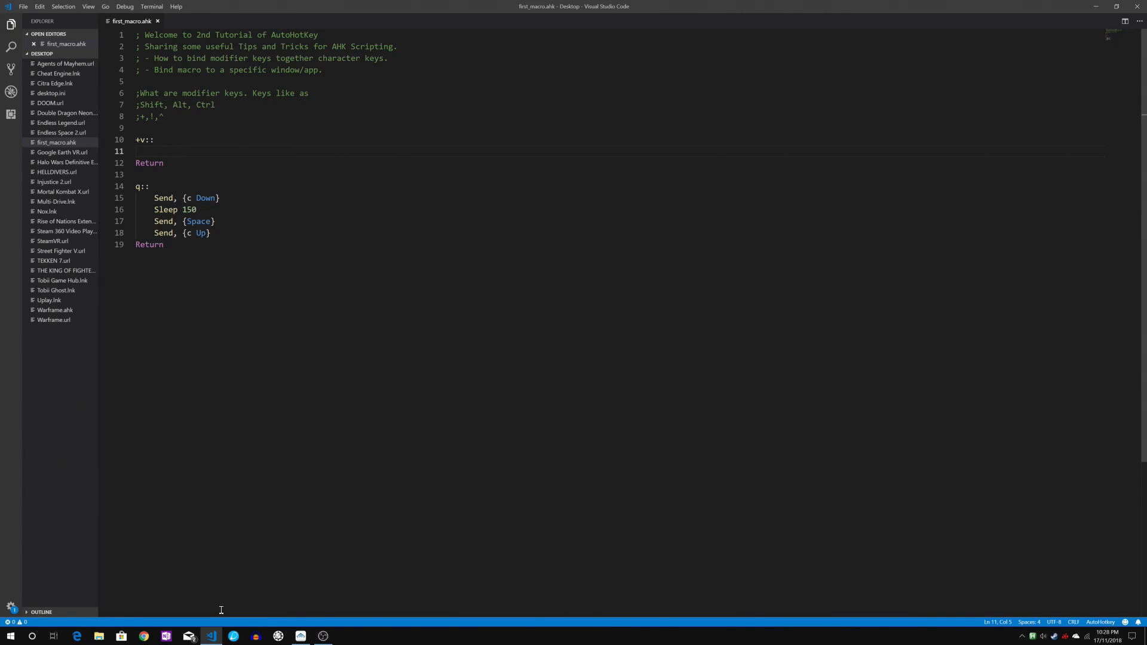
{"action": "type", "text": "Send, {}"}
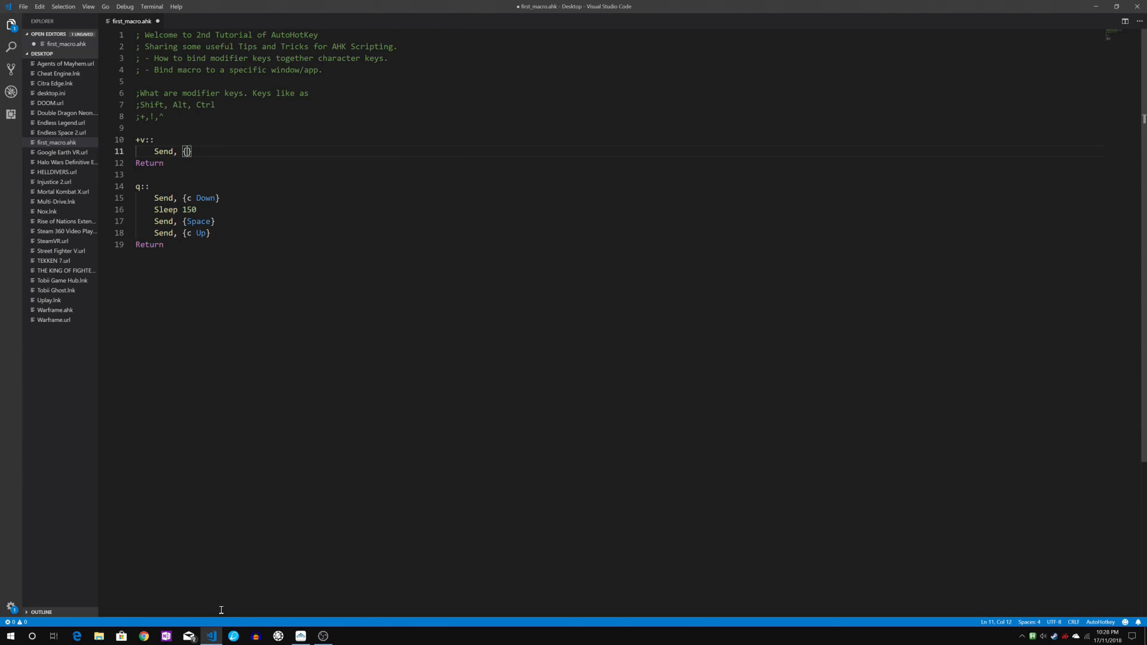
{"action": "type", "text": "5"}
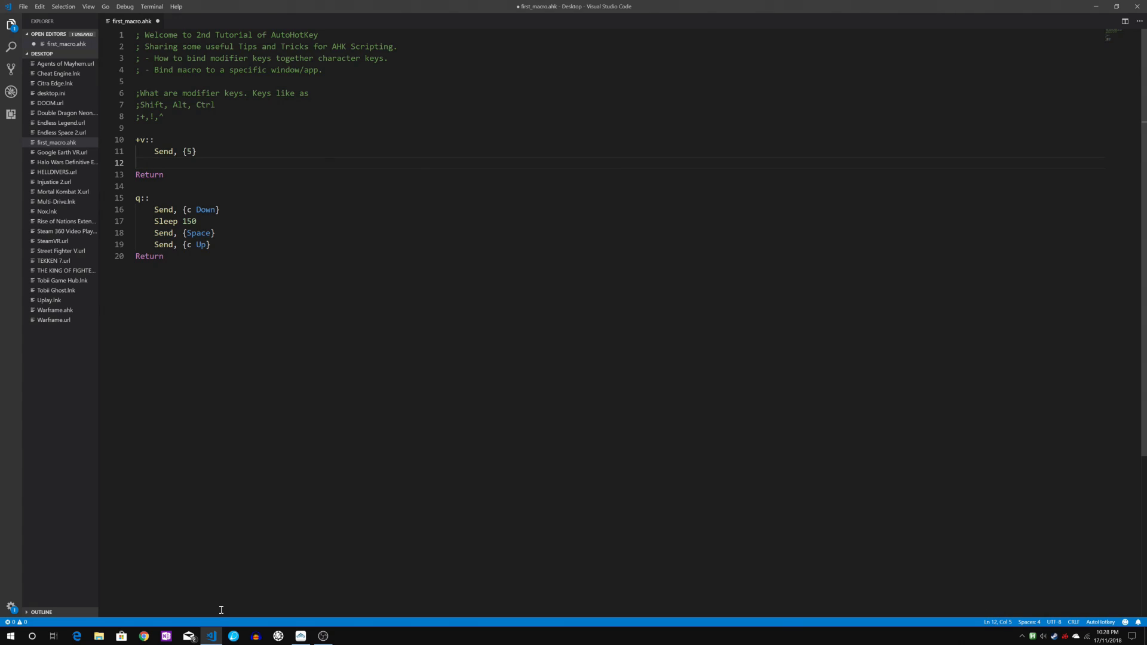
{"action": "type", "text": "Sleep"}
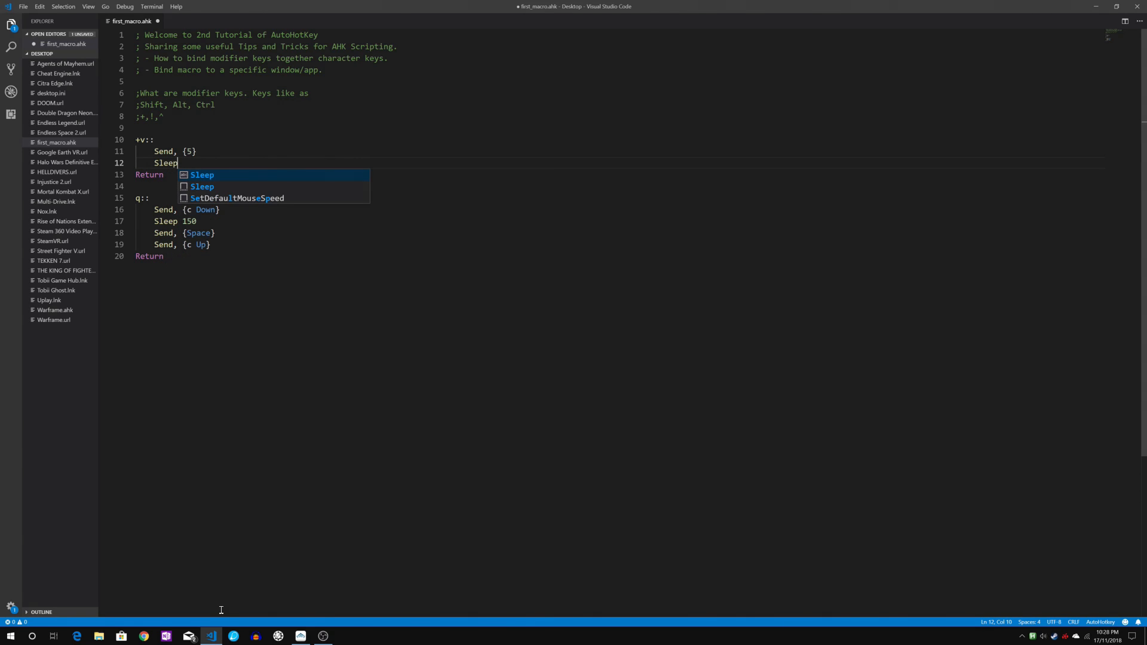
{"action": "type", "text": "25"}
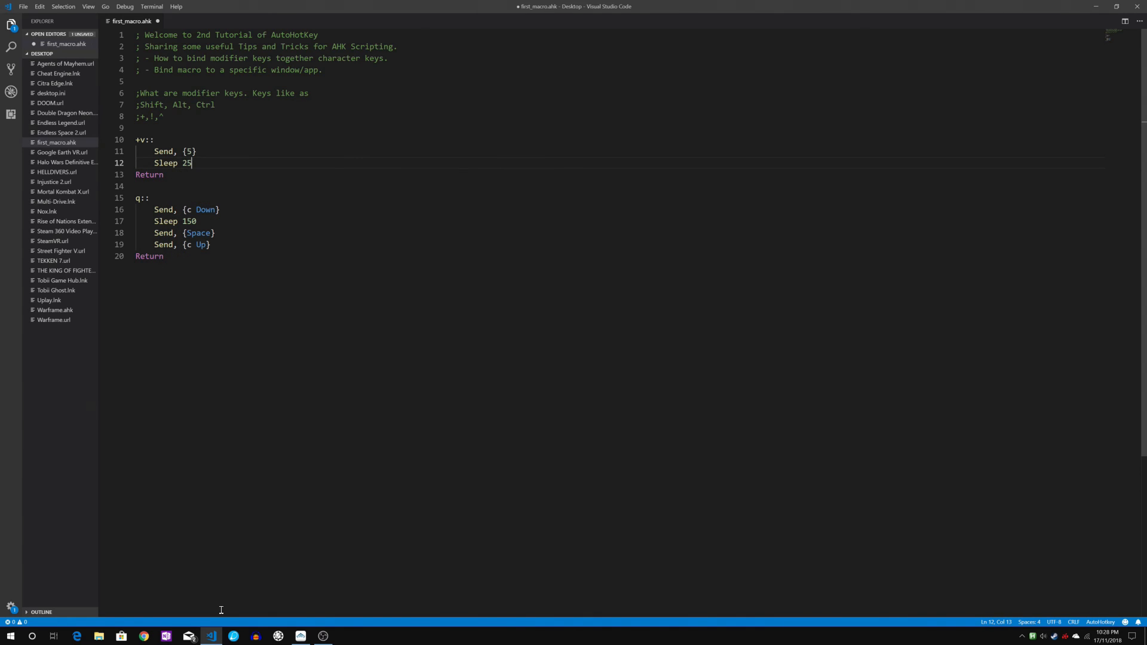
{"action": "type", "text": "0"}
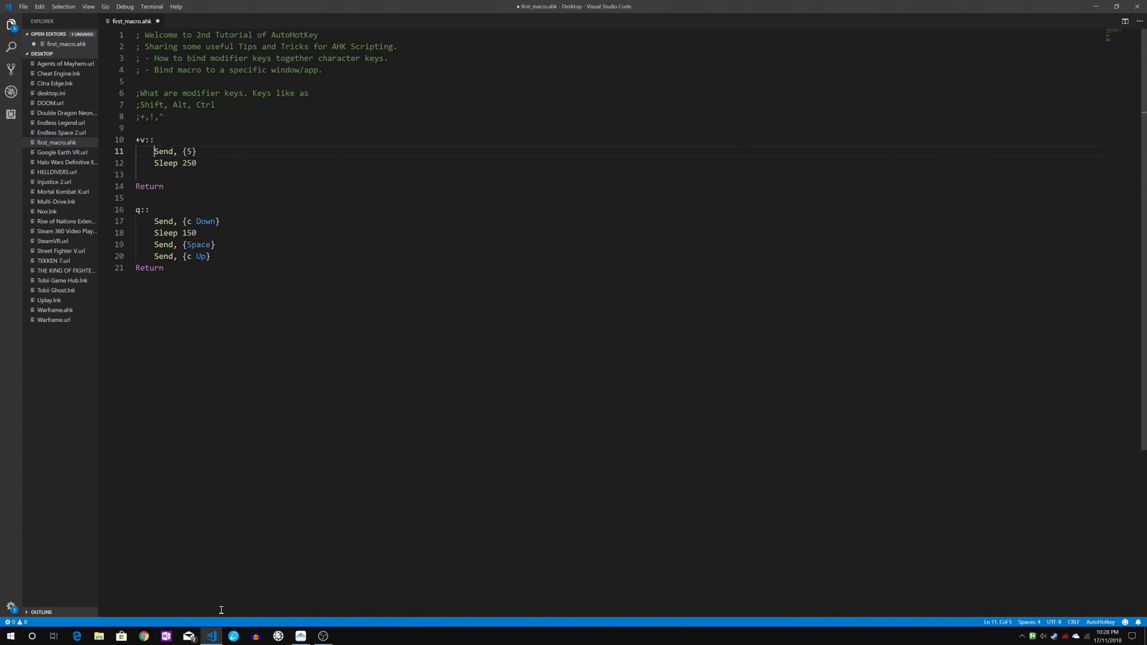
{"action": "double_click", "coordinate": [188, 163]}
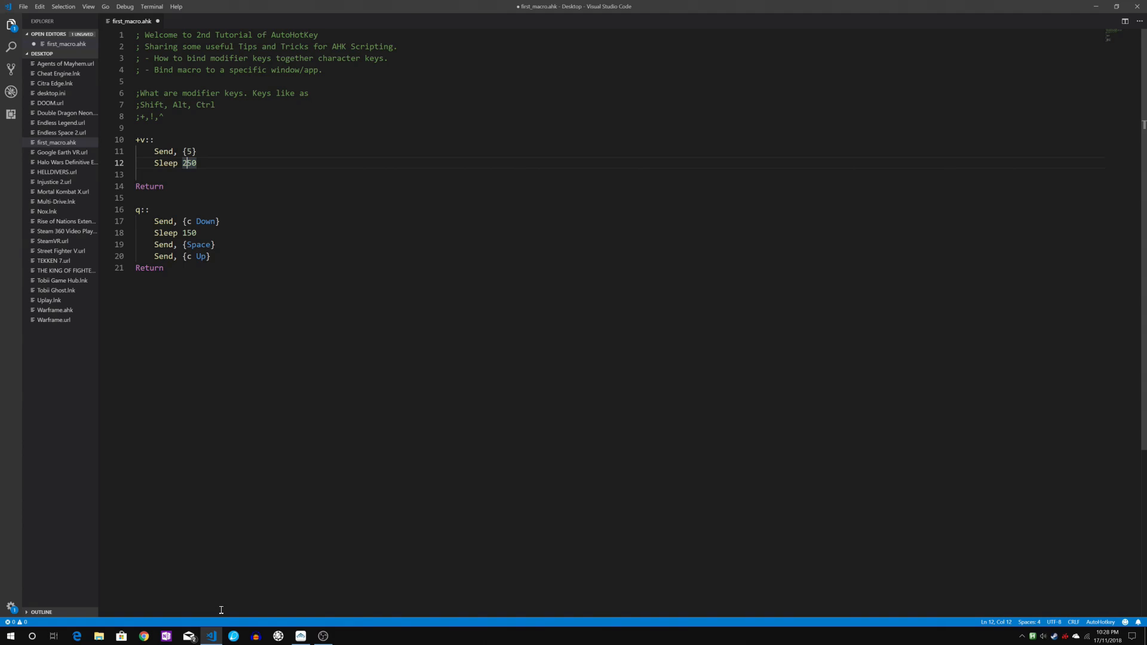
{"action": "left_click", "coordinate": [147, 174]}
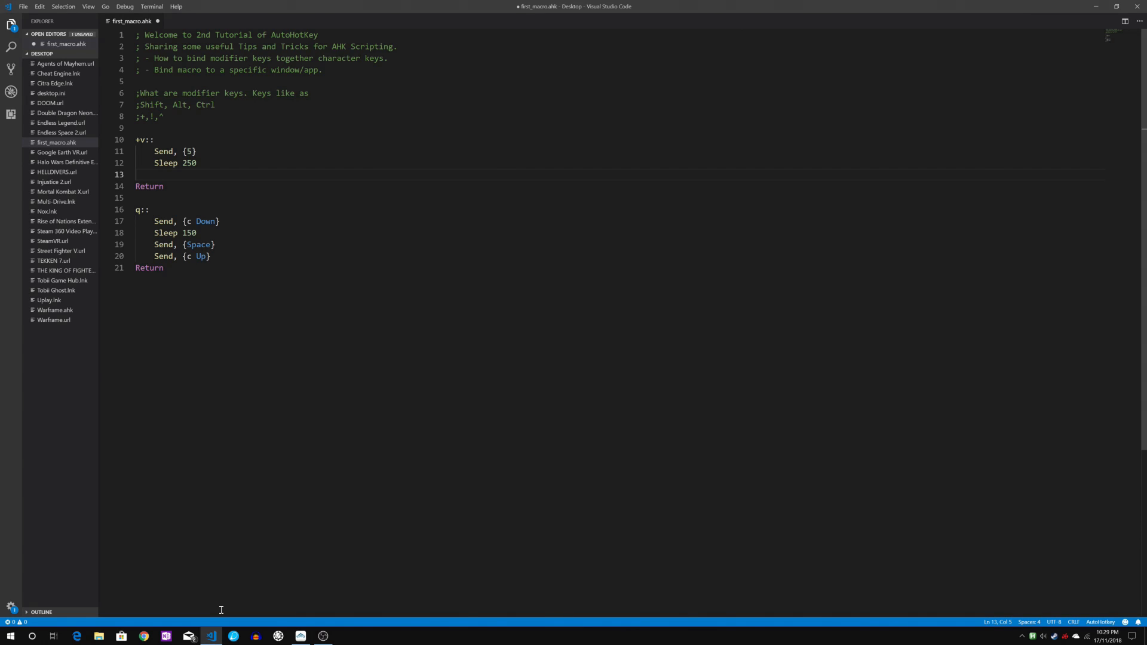
- Add Send {c}, Sleep 150 and Send {Space} to the +v:: block, then save
{"action": "type", "text": "Sendm,"}
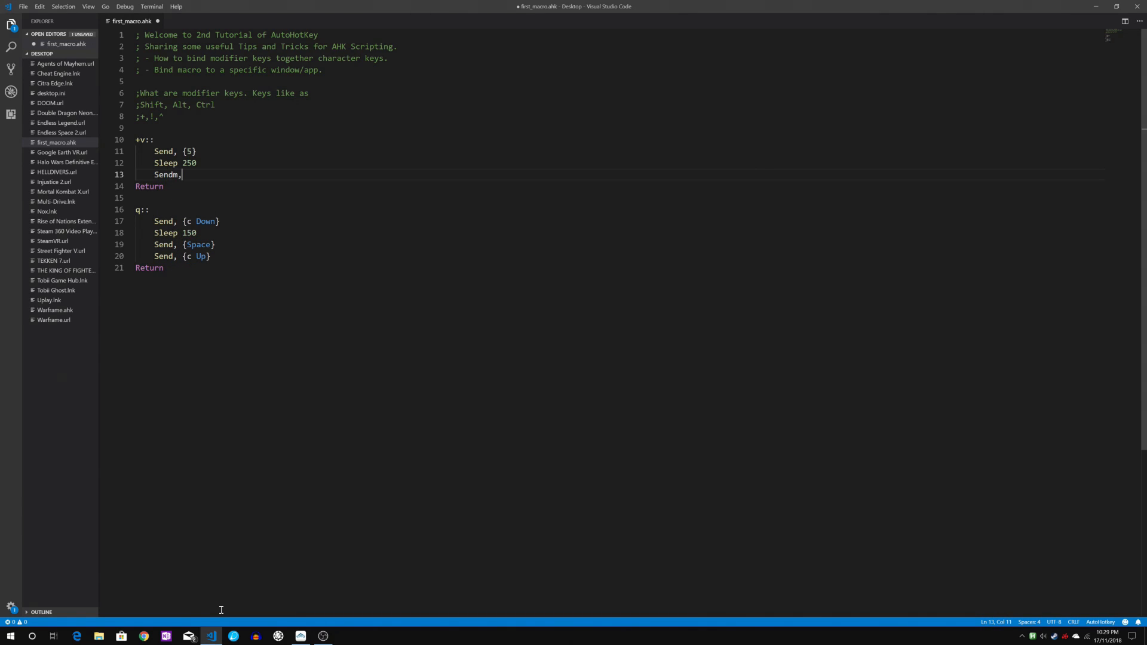
{"action": "type", "text": "{c"}
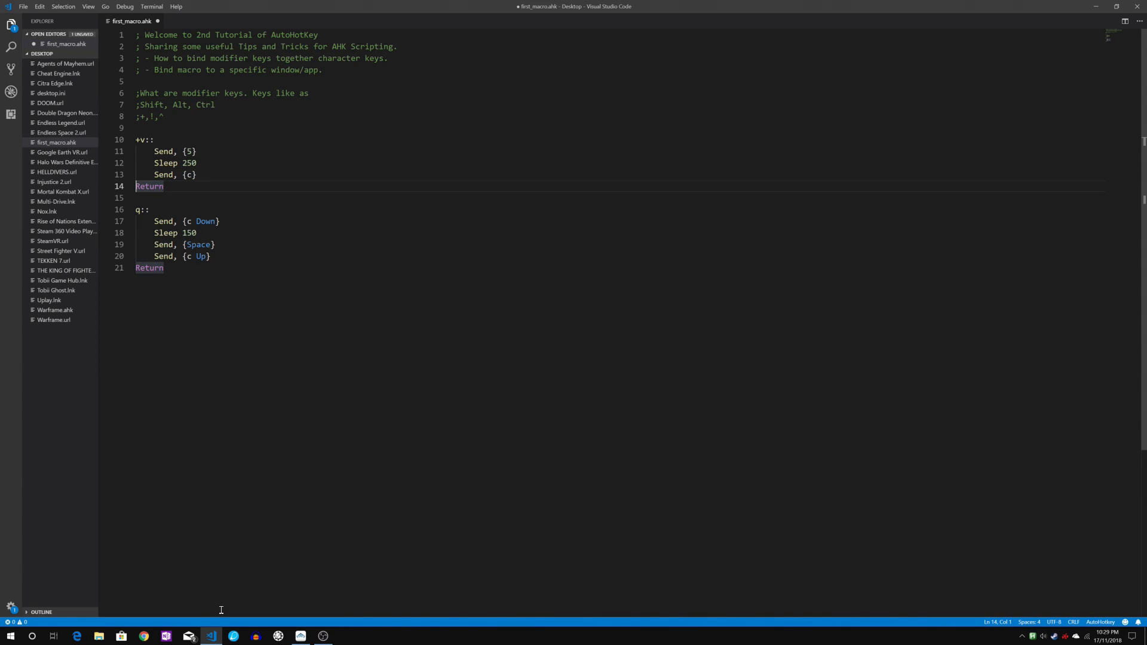
{"action": "left_click", "coordinate": [191, 174]}
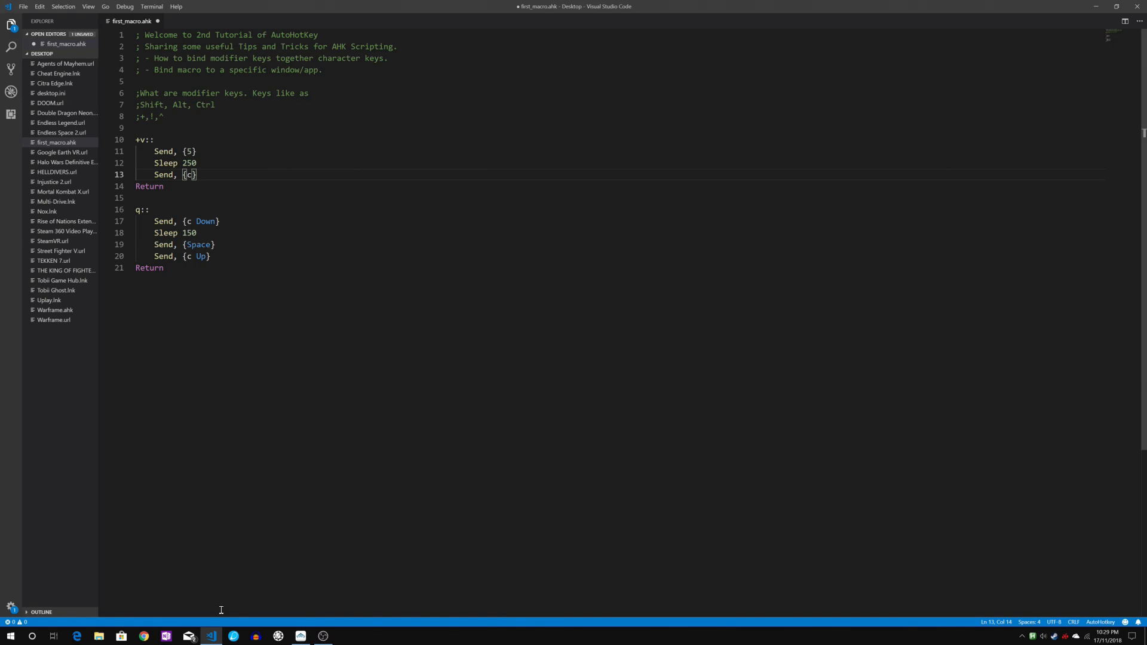
{"action": "key", "text": "Enter"}
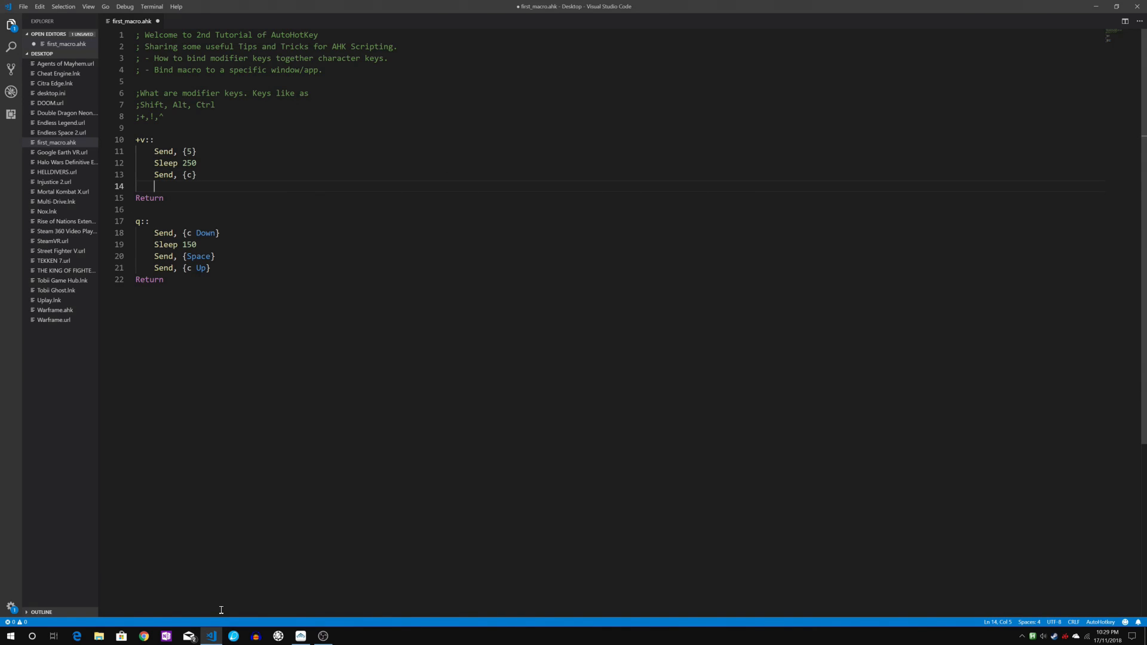
{"action": "type", "text": "Sleep"}
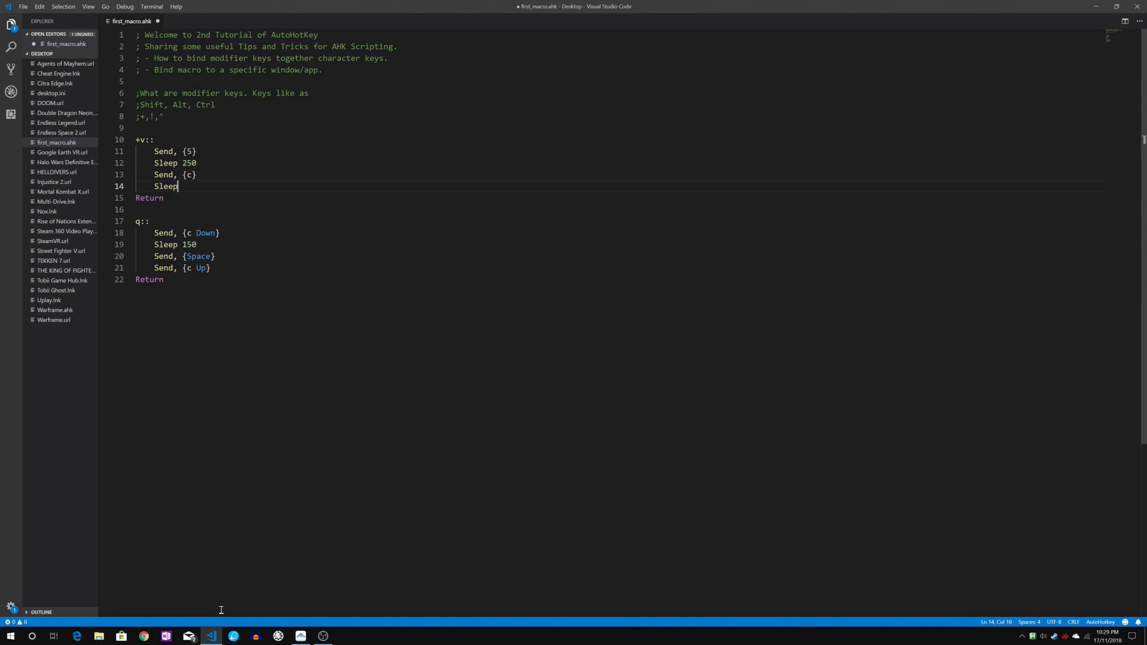
{"action": "type", "text": "150"}
{"action": "type", "text": "S"}
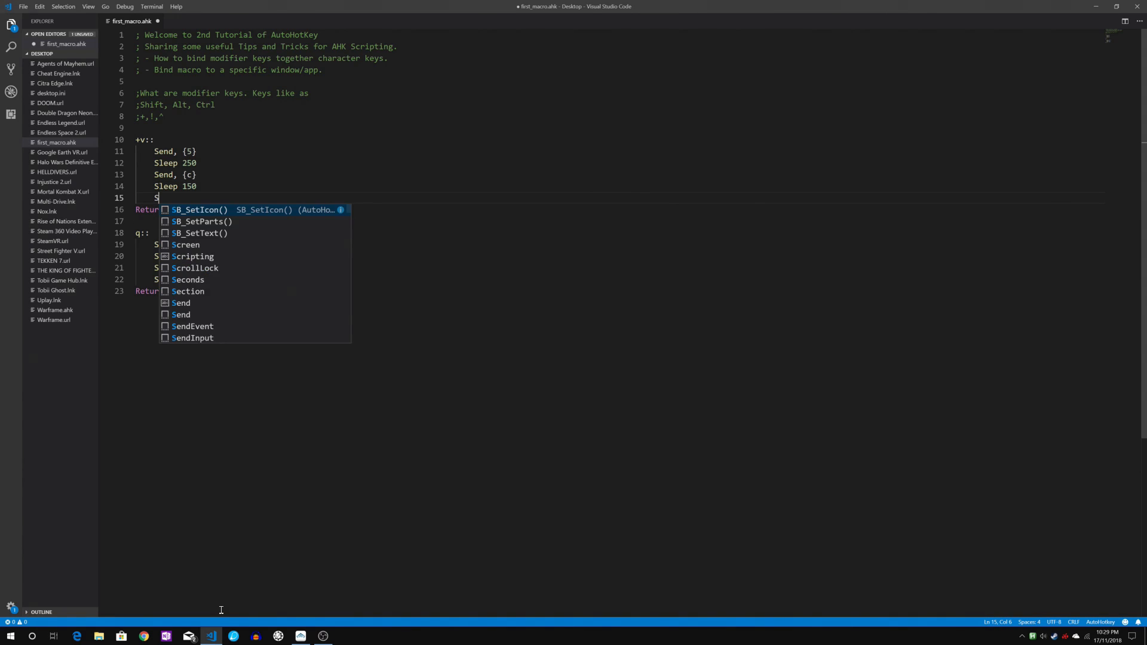
{"action": "type", "text": "end"}
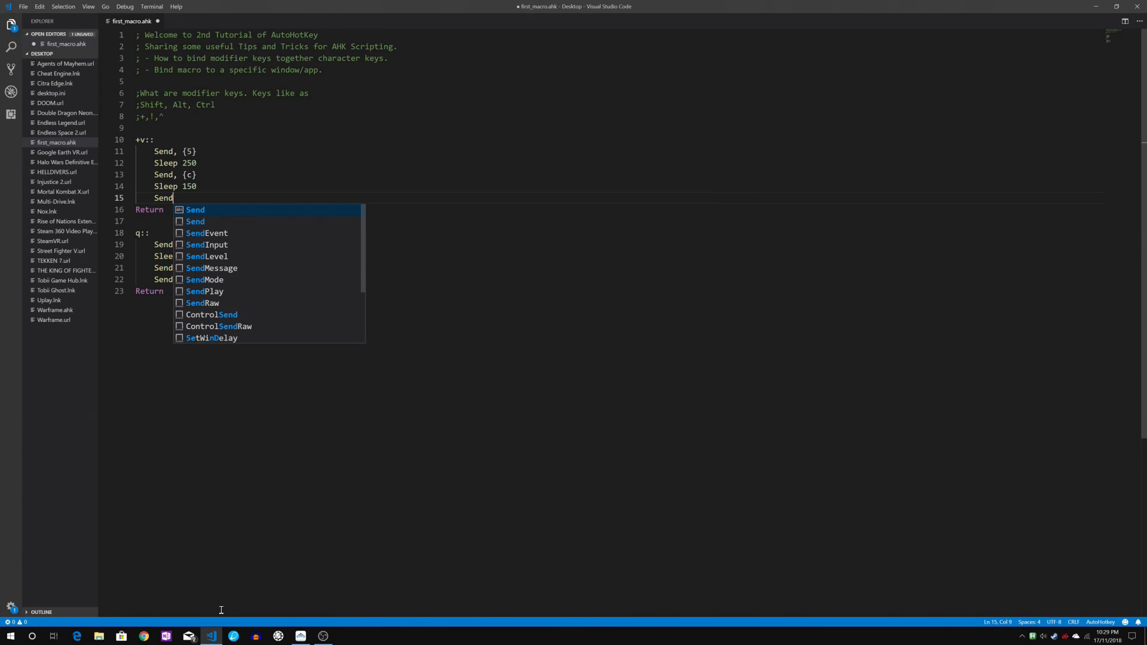
{"action": "type", "text": ","}
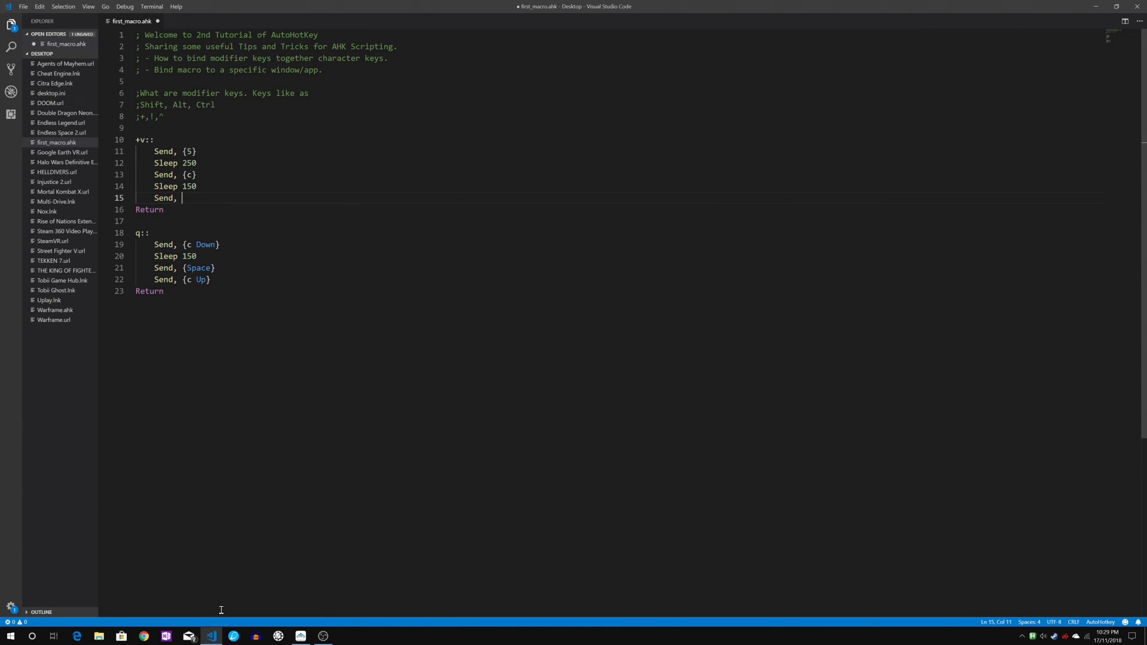
{"action": "type", "text": "{Space"}
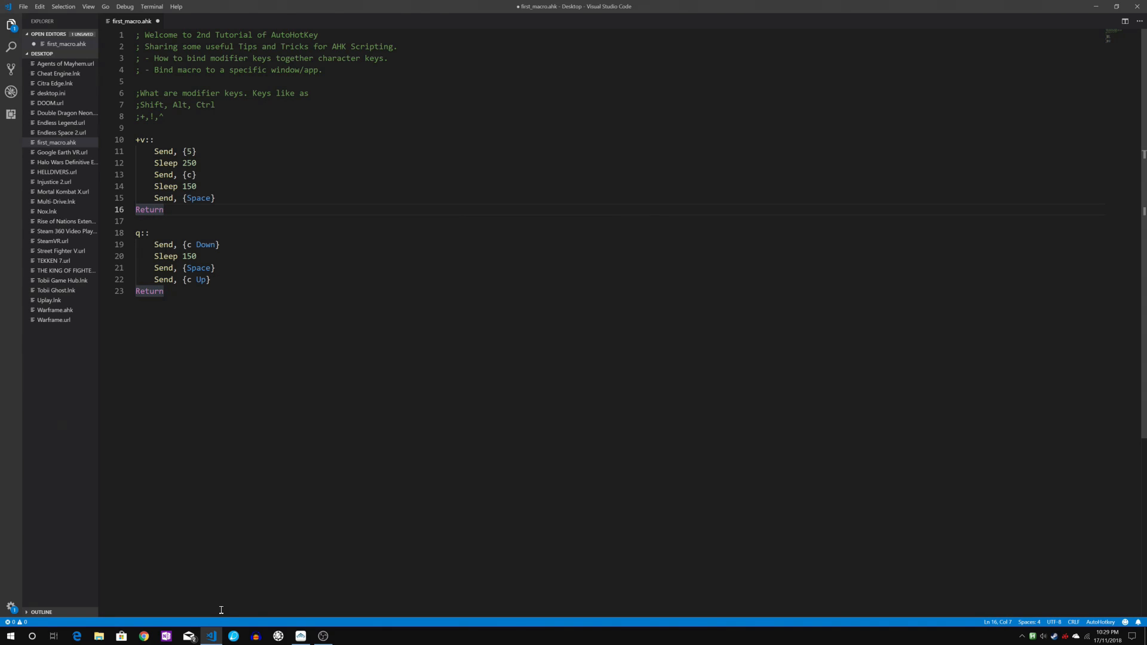
{"action": "left_click", "coordinate": [192, 151]}
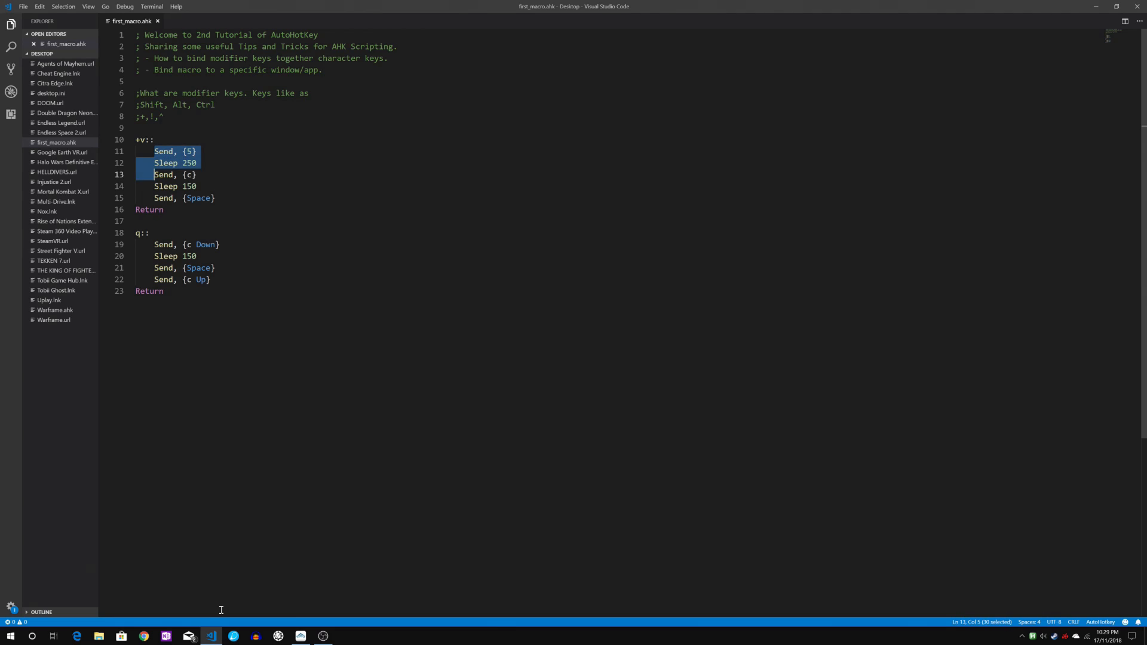
- Switch to the running Warframe game from the taskbar to test the hotkeys
{"action": "left_click", "coordinate": [160, 209]}
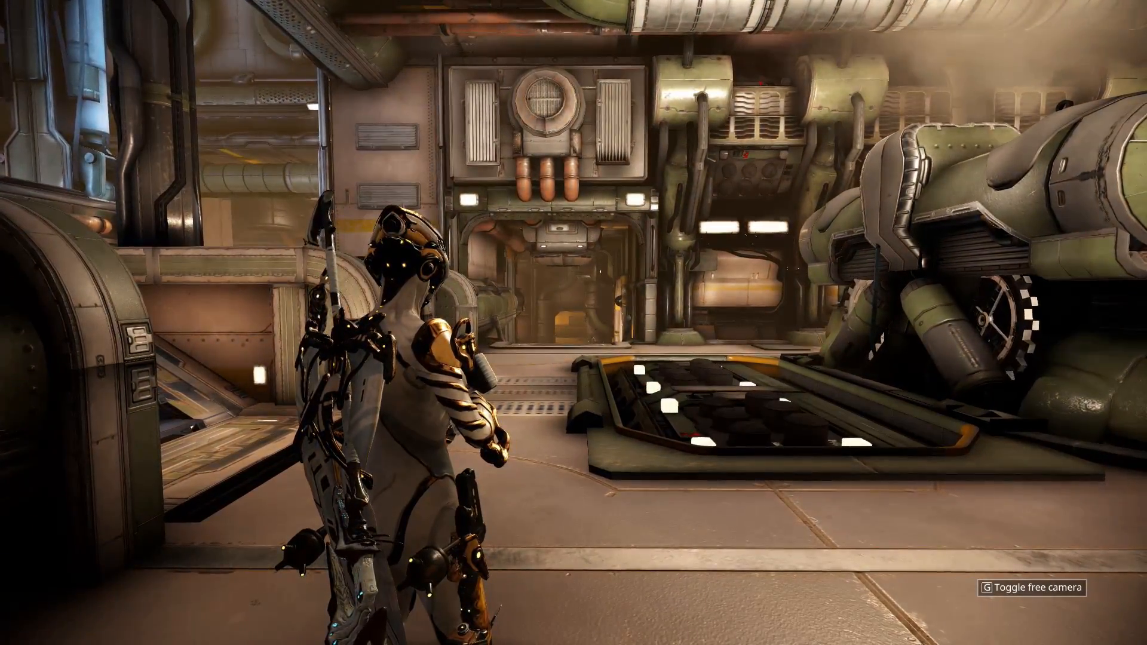
- Leave the game via the Start menu and bring Visual Studio Code back to the front
{"action": "left_click", "coordinate": [14, 628]}
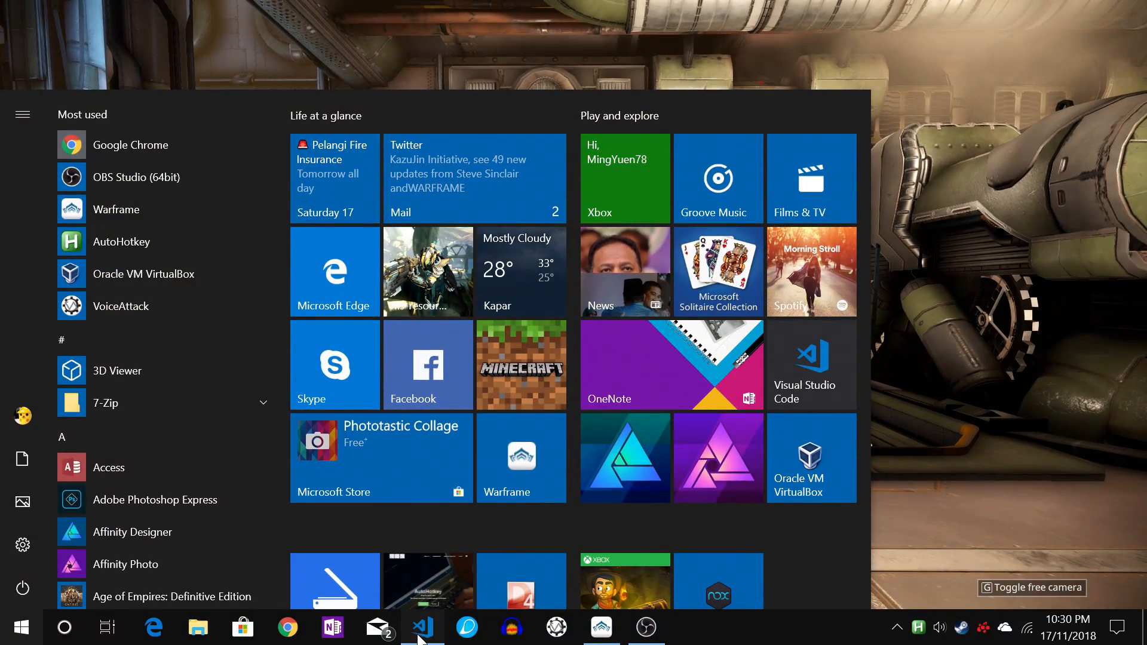
{"action": "left_click", "coordinate": [421, 627]}
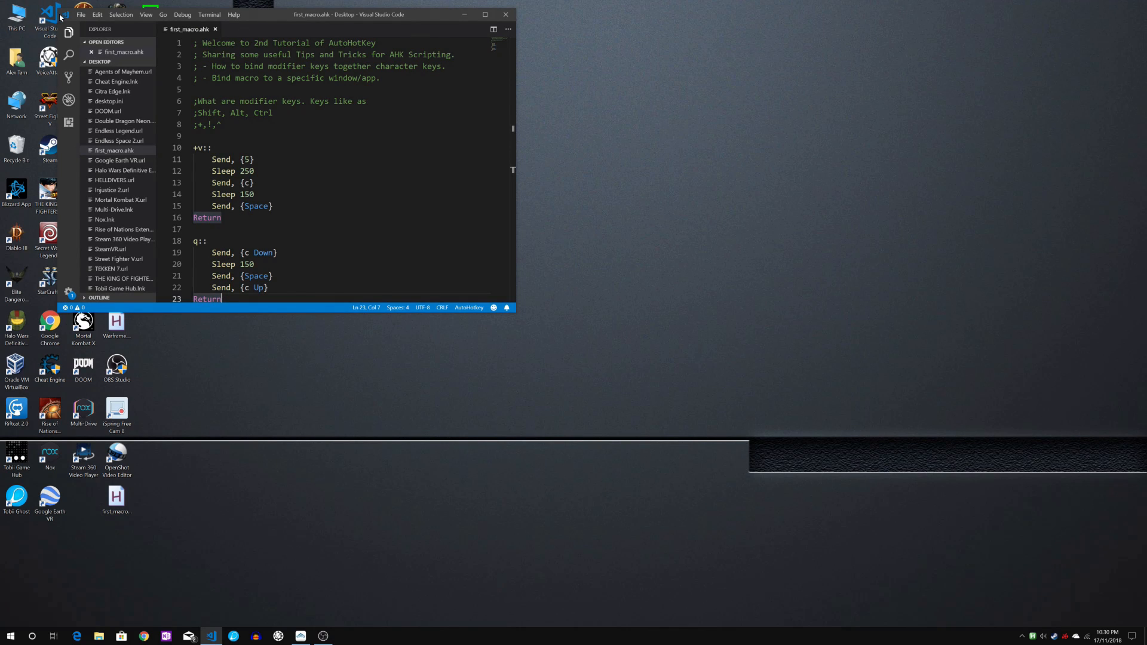
- Maximize the Visual Studio Code window showing first_macro.ahk
{"action": "left_click", "coordinate": [485, 14]}
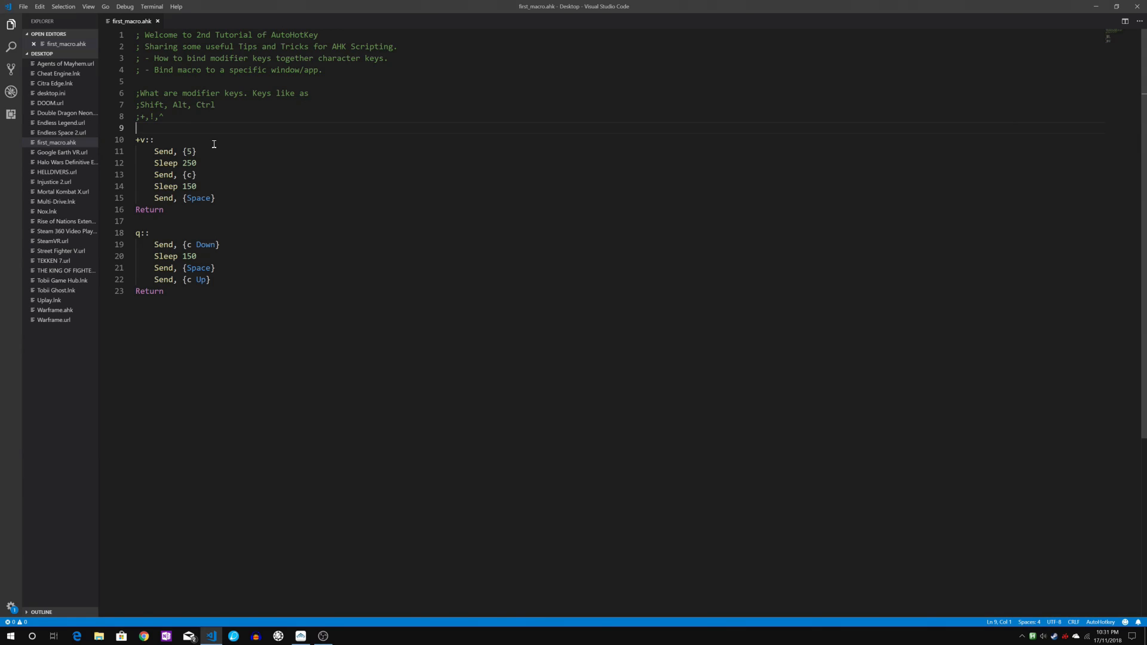
- Insert a blank line above +v::, delete the stray c line, and exit the running AutoHotkey script
{"action": "key", "text": "Enter"}
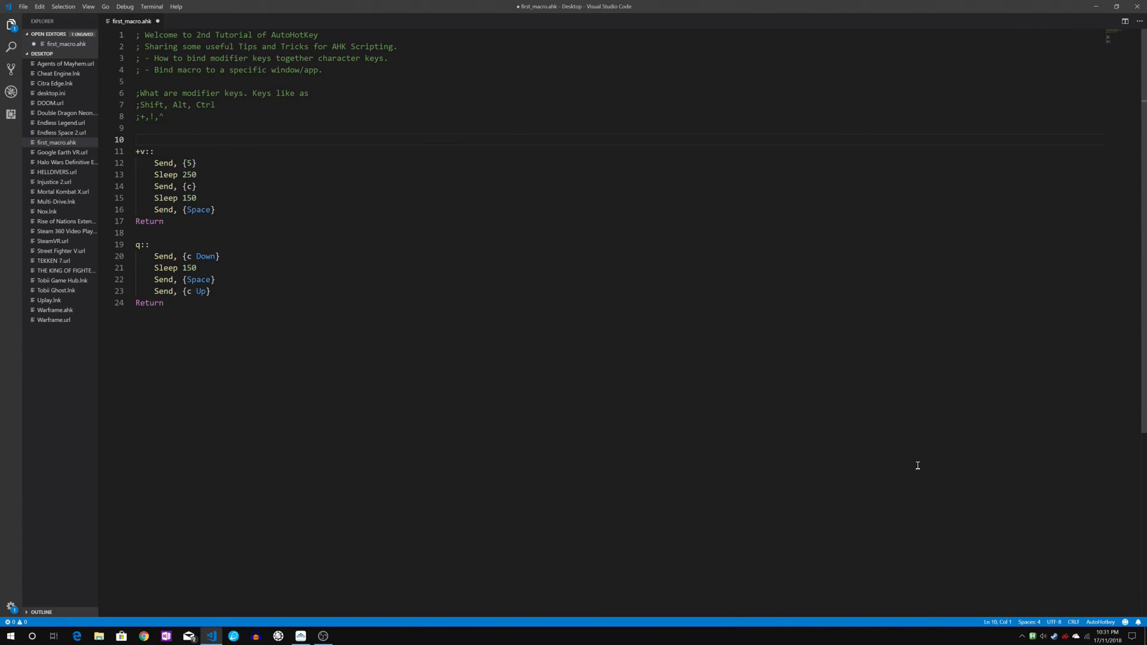
{"action": "mouse_move", "coordinate": [1033, 636]}
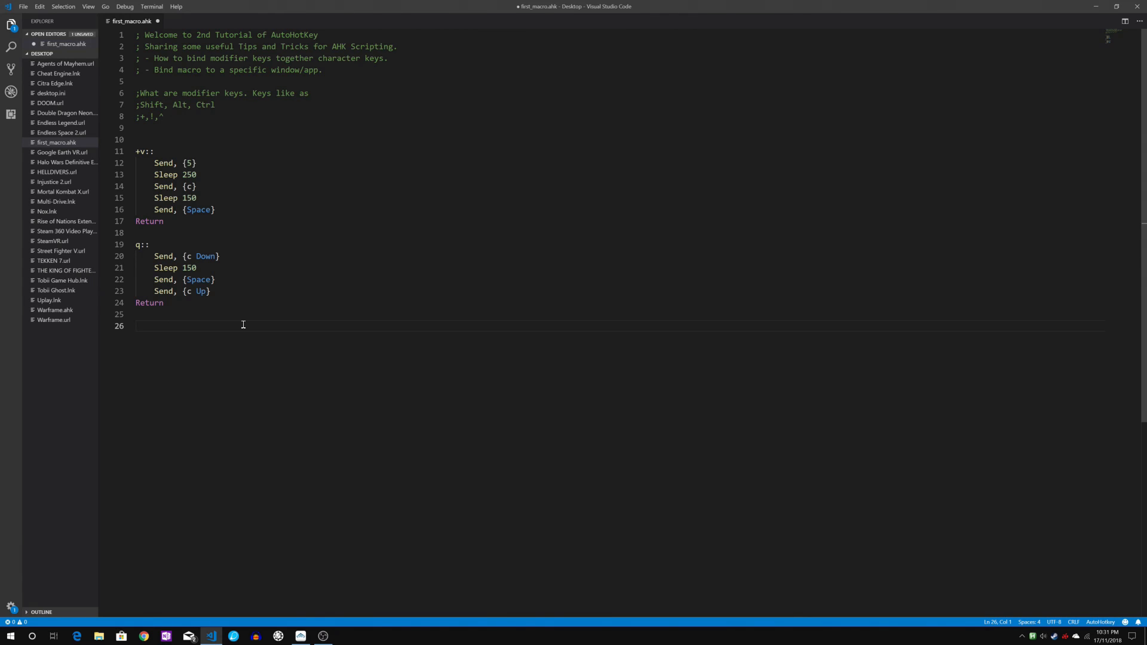
{"action": "type", "text": "c"}
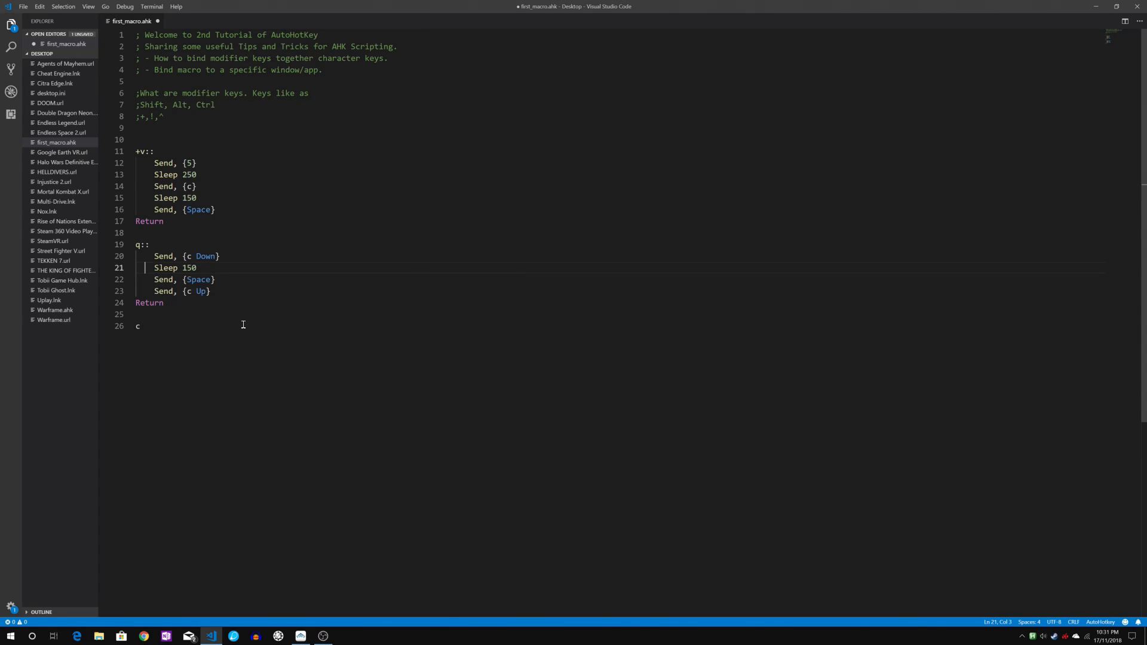
{"action": "left_click_drag", "start_coordinate": [149, 256], "coordinate": [211, 291]}
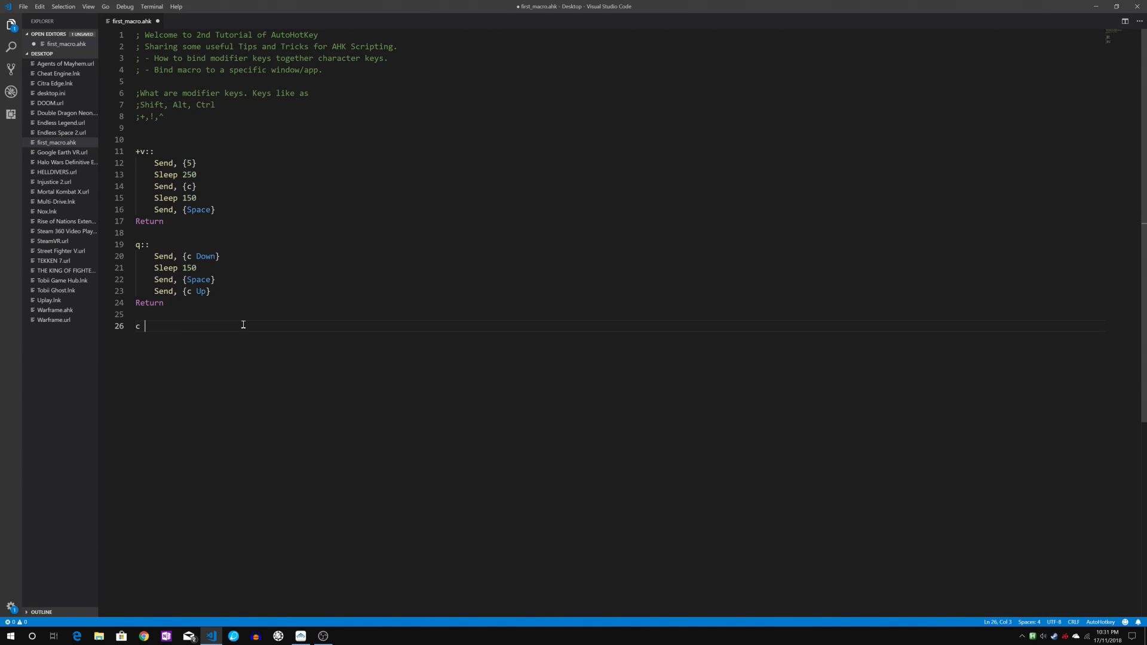
{"action": "key", "text": "Backspace"}
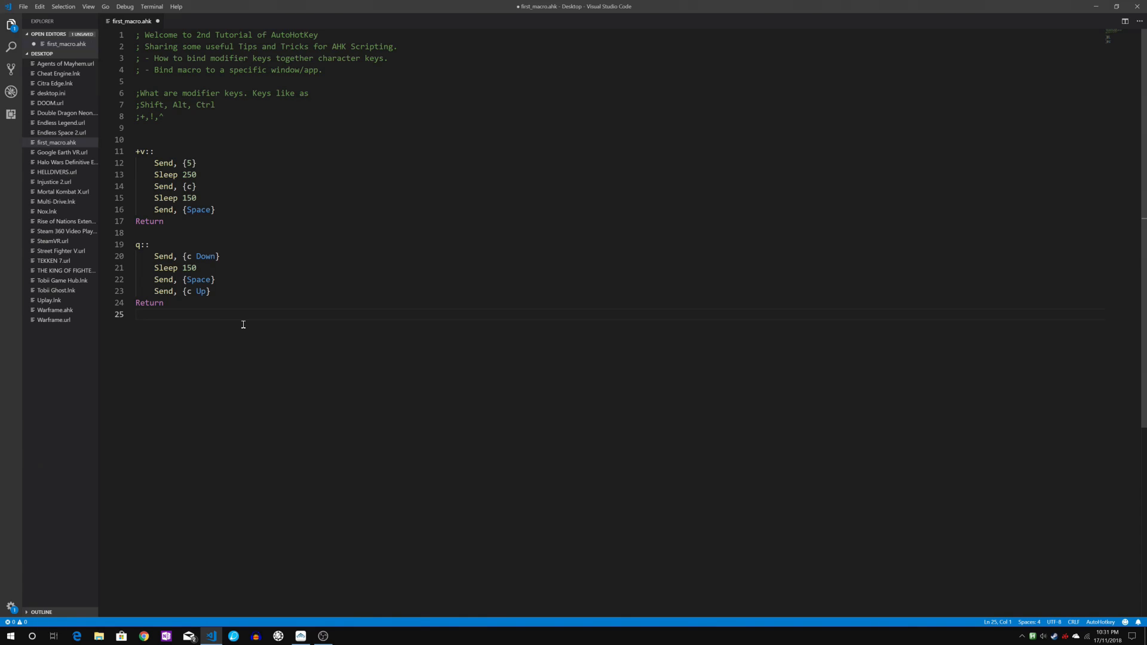
{"action": "left_click", "coordinate": [154, 233]}
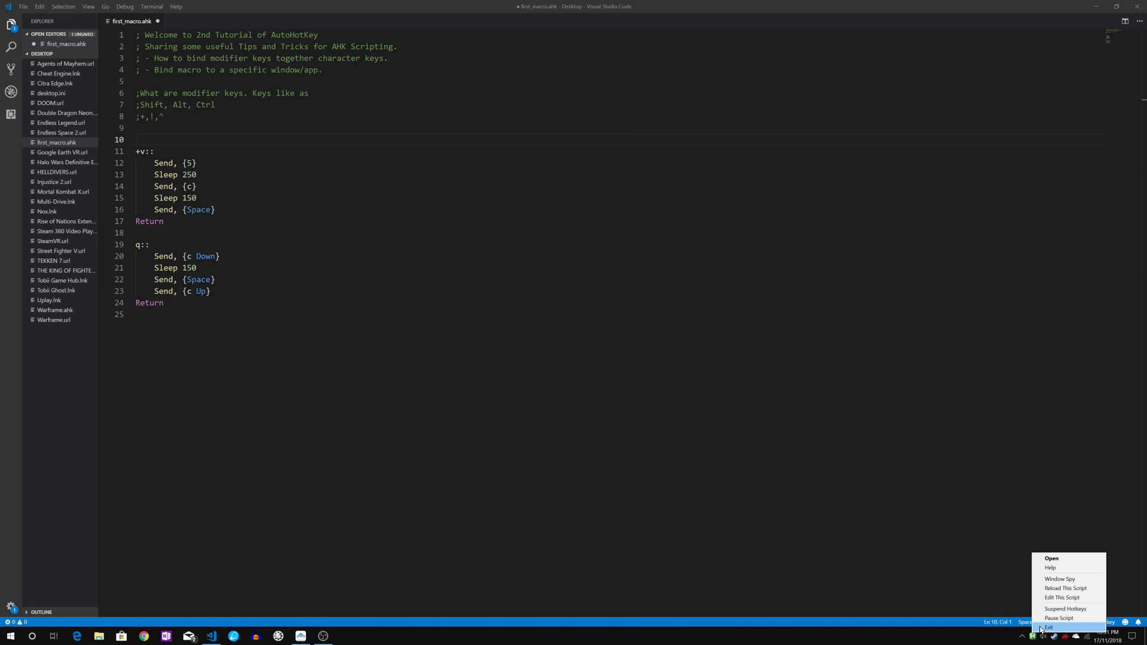
{"action": "left_click", "coordinate": [288, 255]}
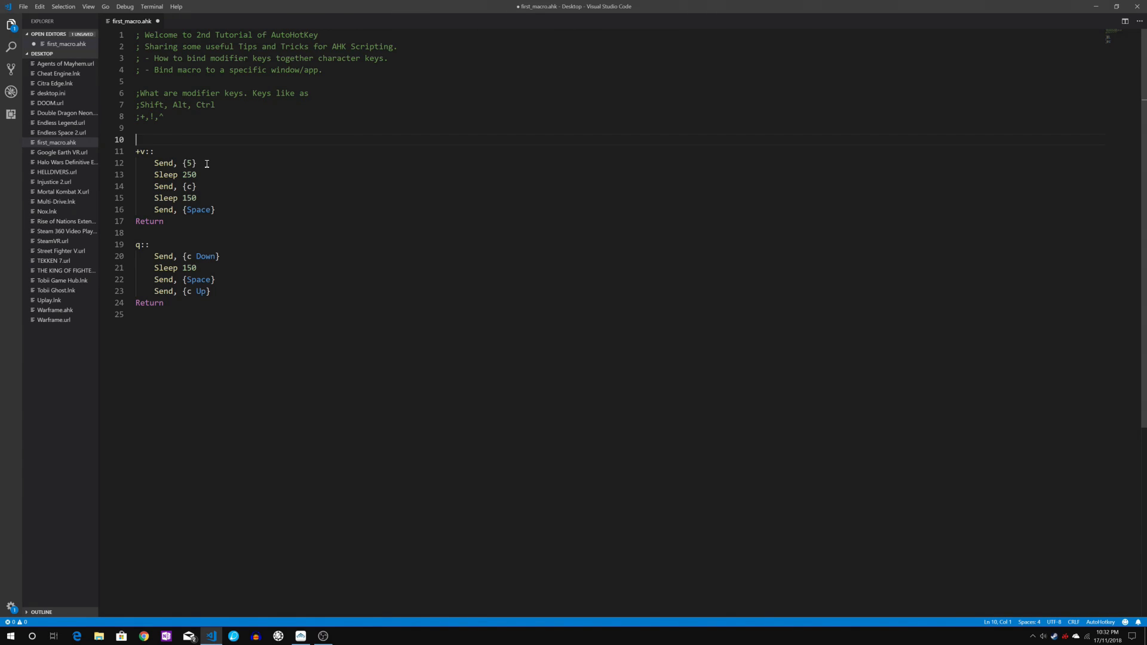
- Write #IfWinActive, Warframe on line 10 with an empty brace block below it
{"action": "type", "text": "#"}
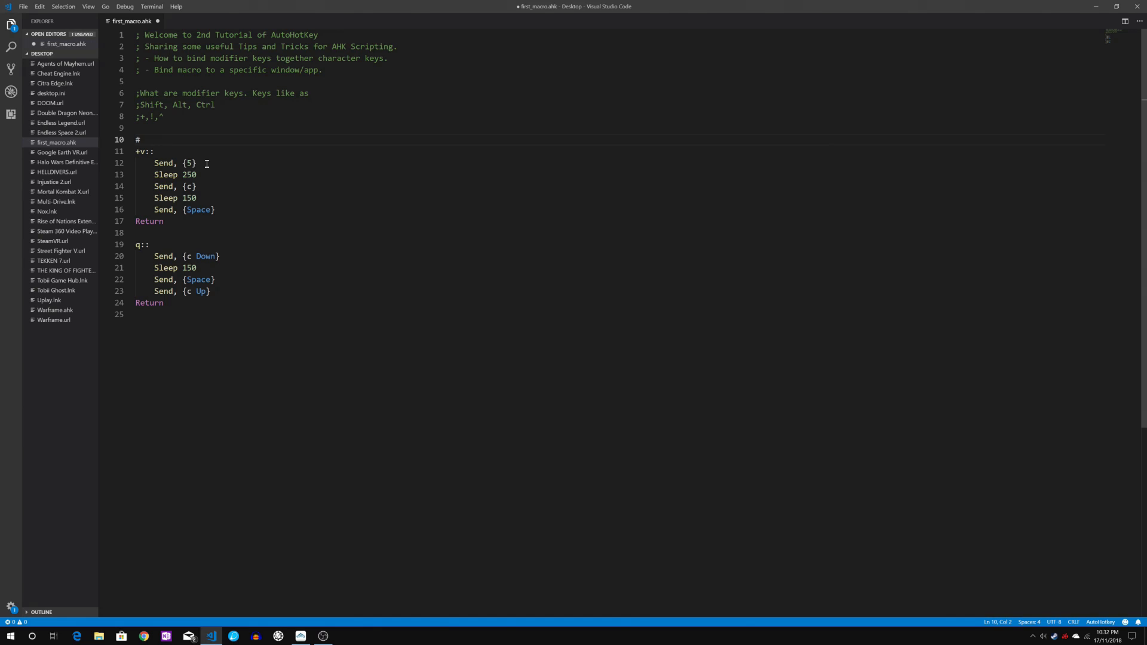
{"action": "type", "text": "If"}
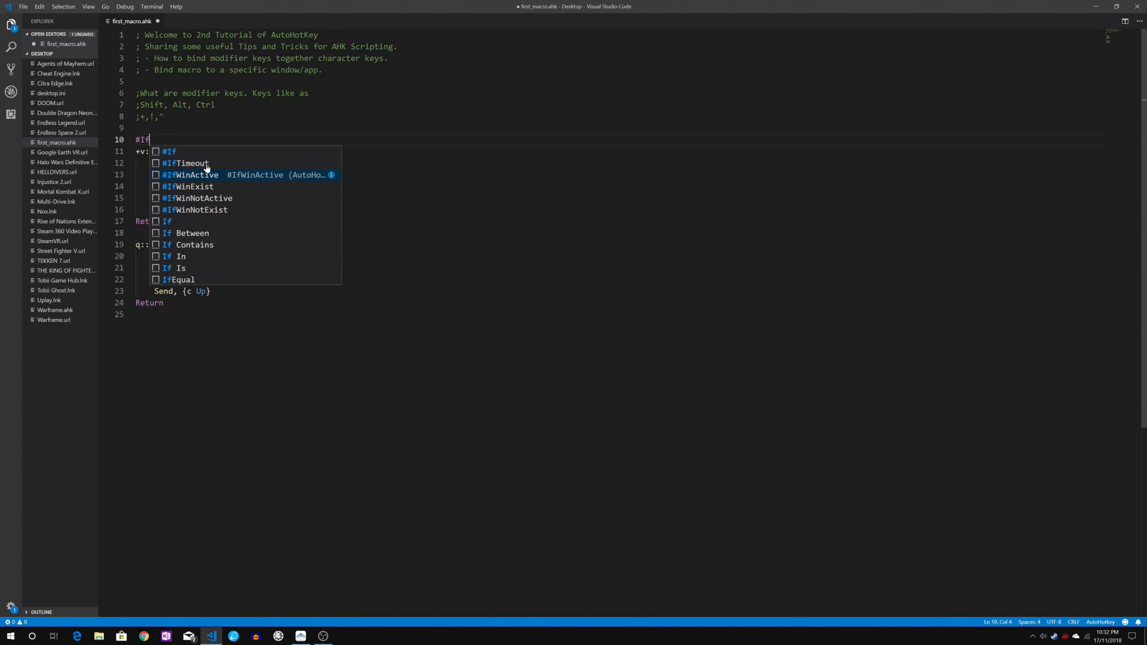
{"action": "left_click", "coordinate": [198, 175]}
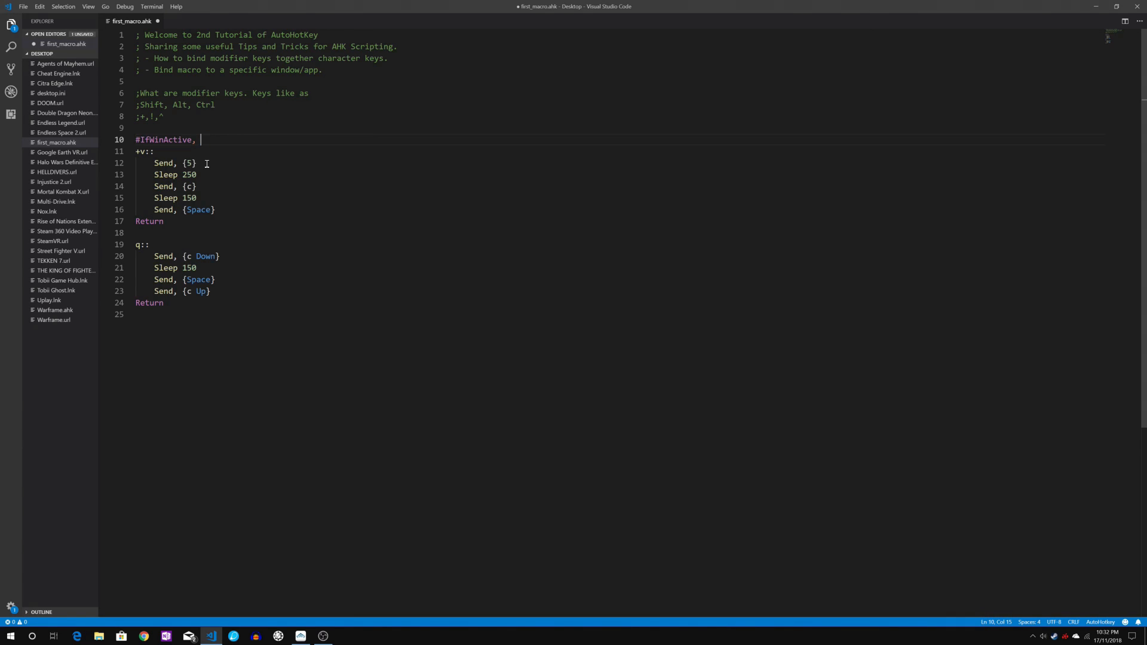
{"action": "key", "text": "BackSpace"}
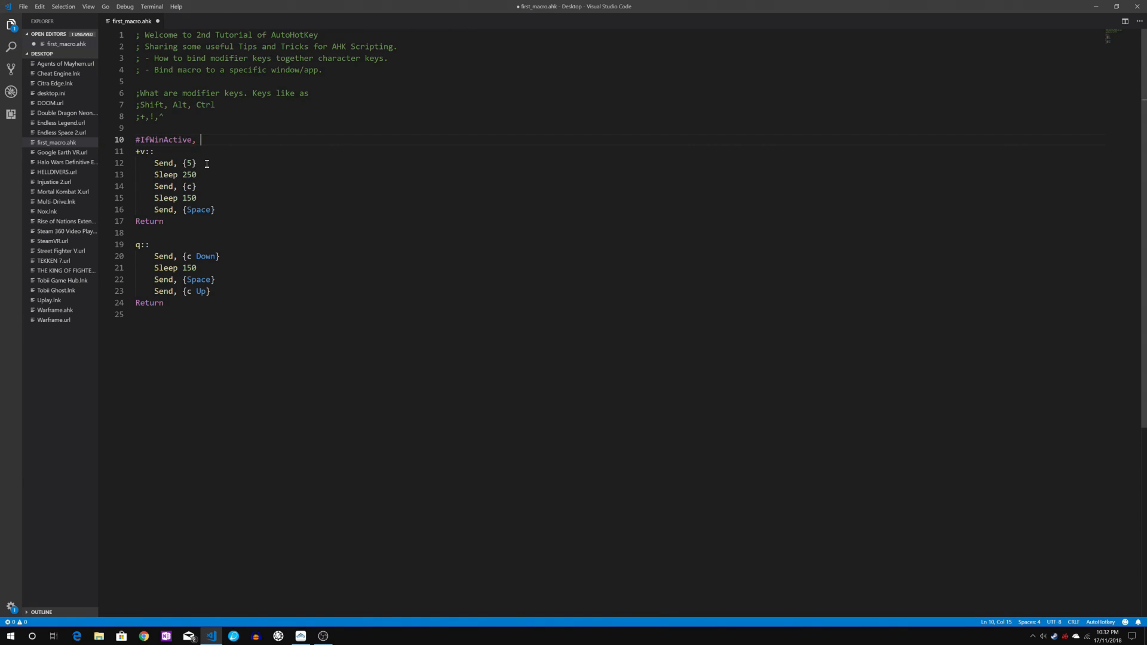
{"action": "type", "text": "Waf"}
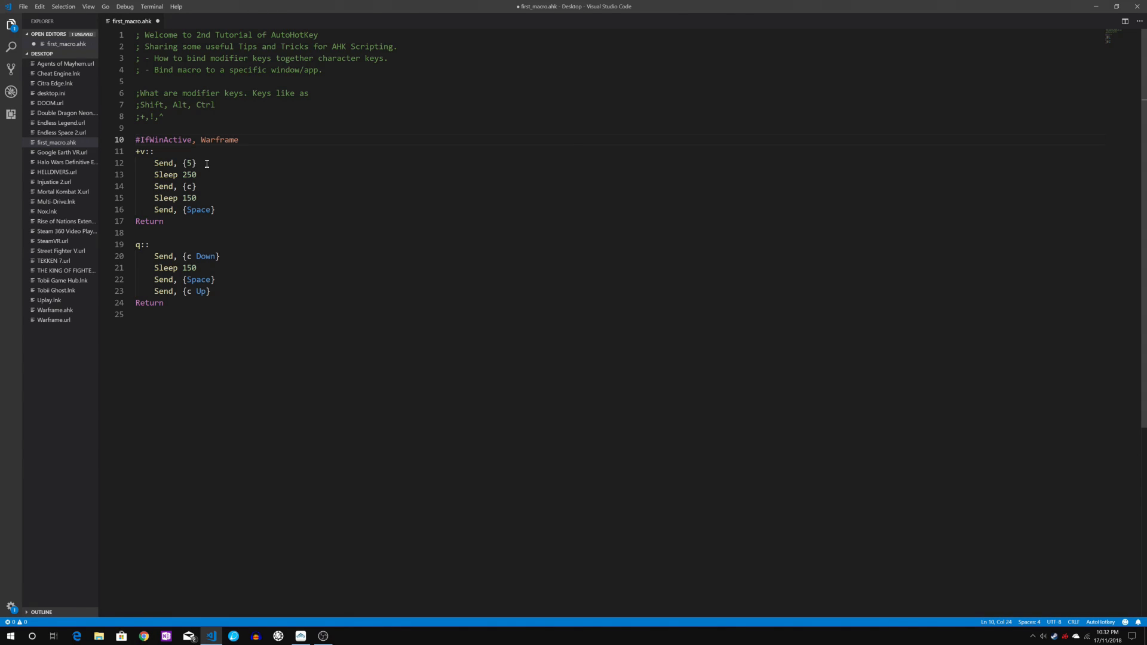
{"action": "type", "text": "{}"}
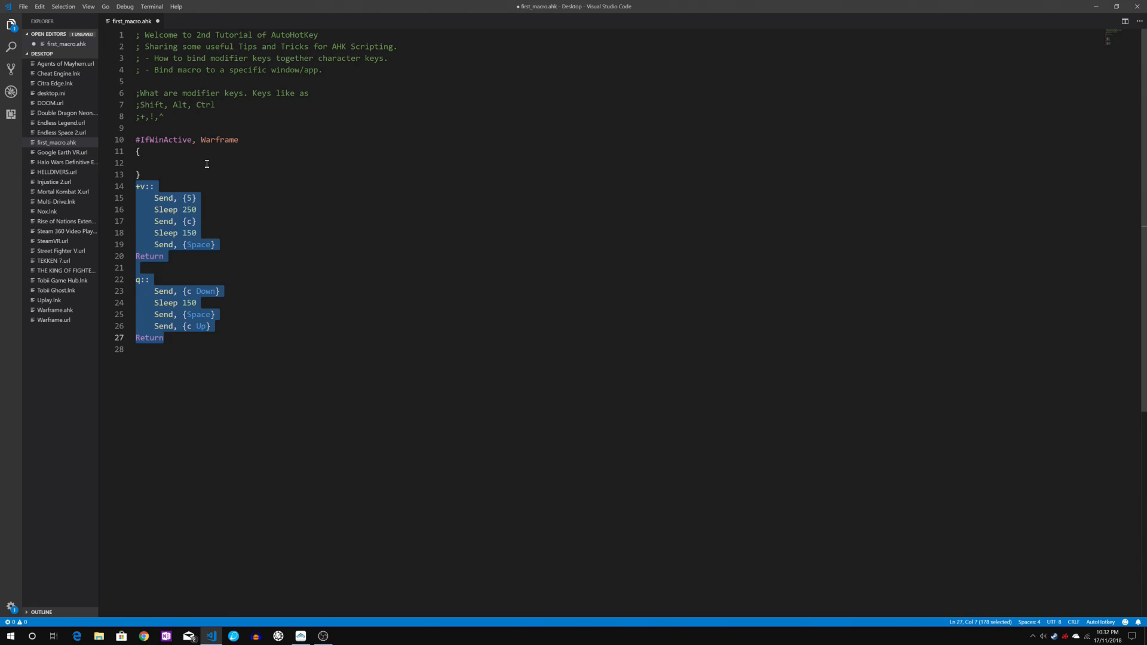
- Move the +v:: and q:: hotkeys indented inside the Warframe braces and save first_macro.ahk
{"action": "key", "text": "Delete"}
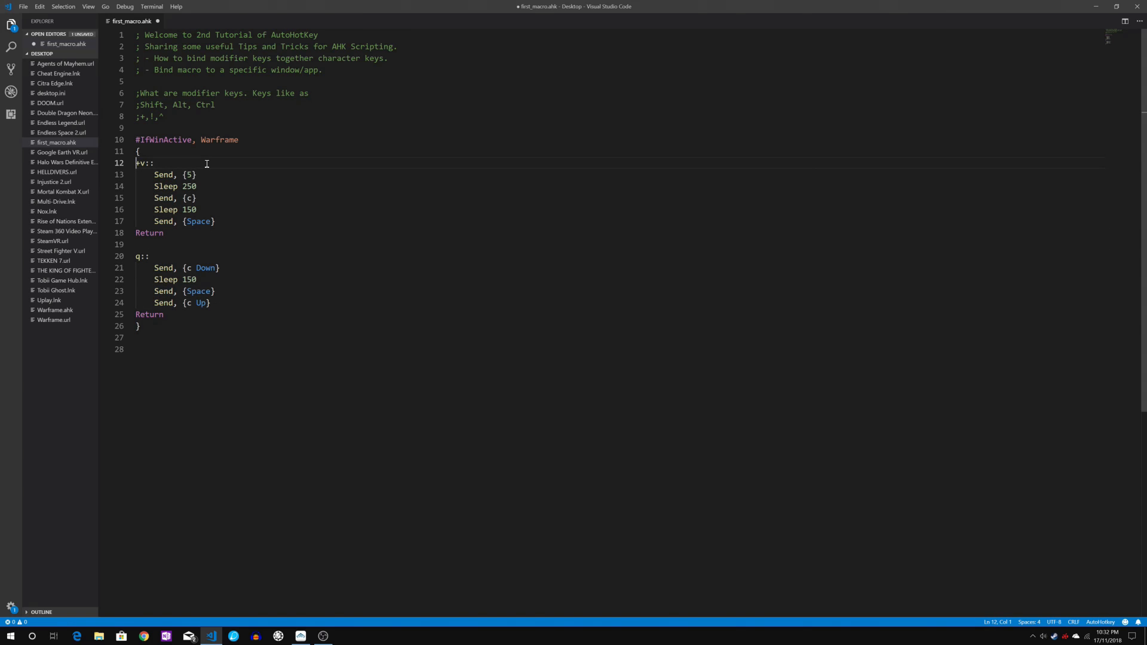
{"action": "left_click", "coordinate": [140, 186]}
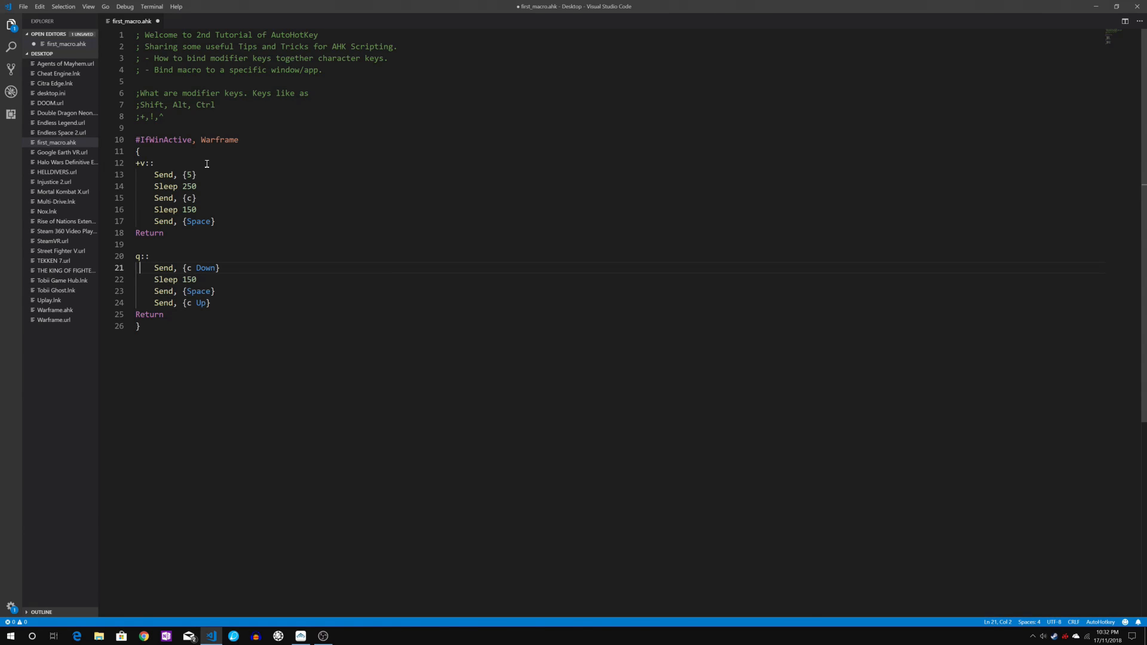
{"action": "left_click", "coordinate": [137, 163]}
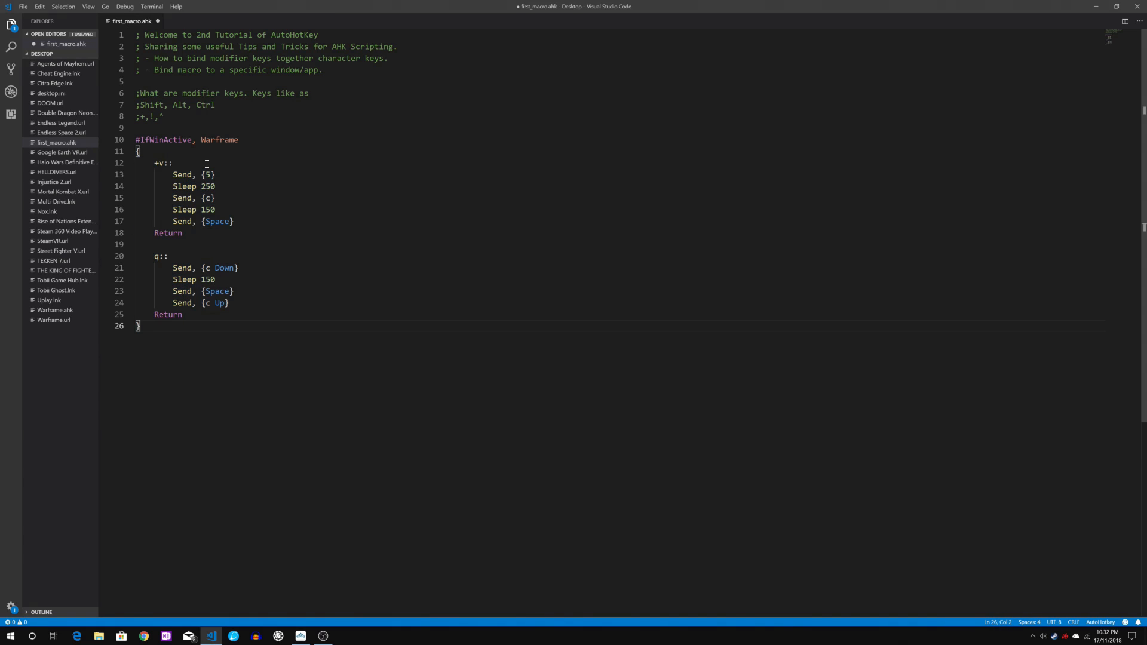
{"action": "key", "text": "ctrl+s"}
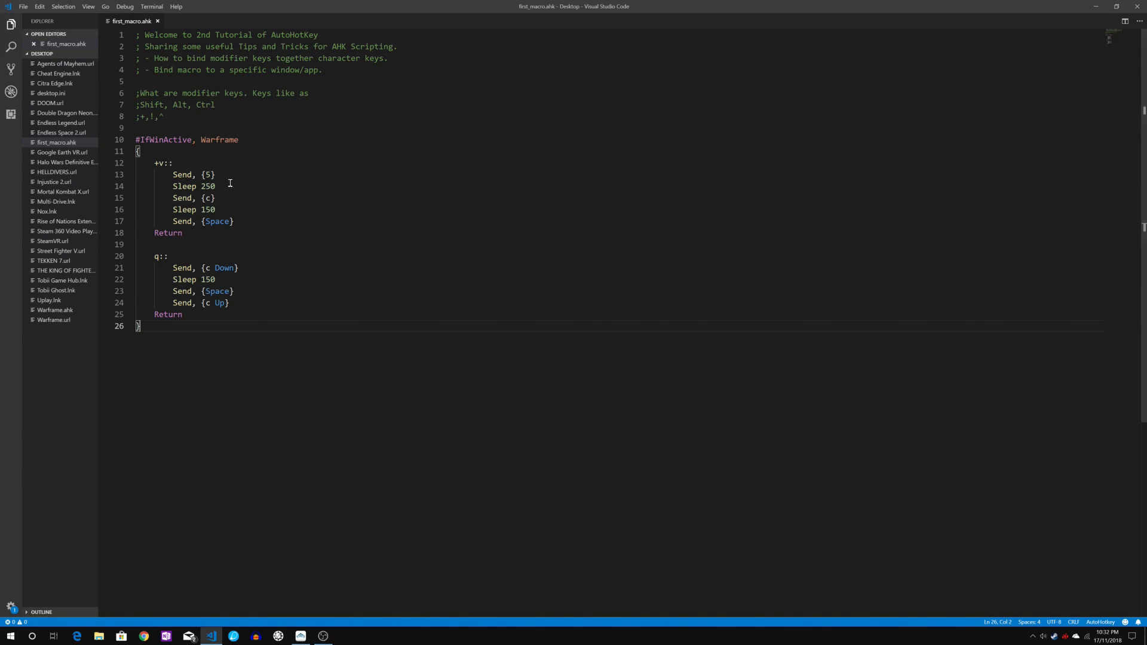
{"action": "mouse_move", "coordinate": [265, 261]}
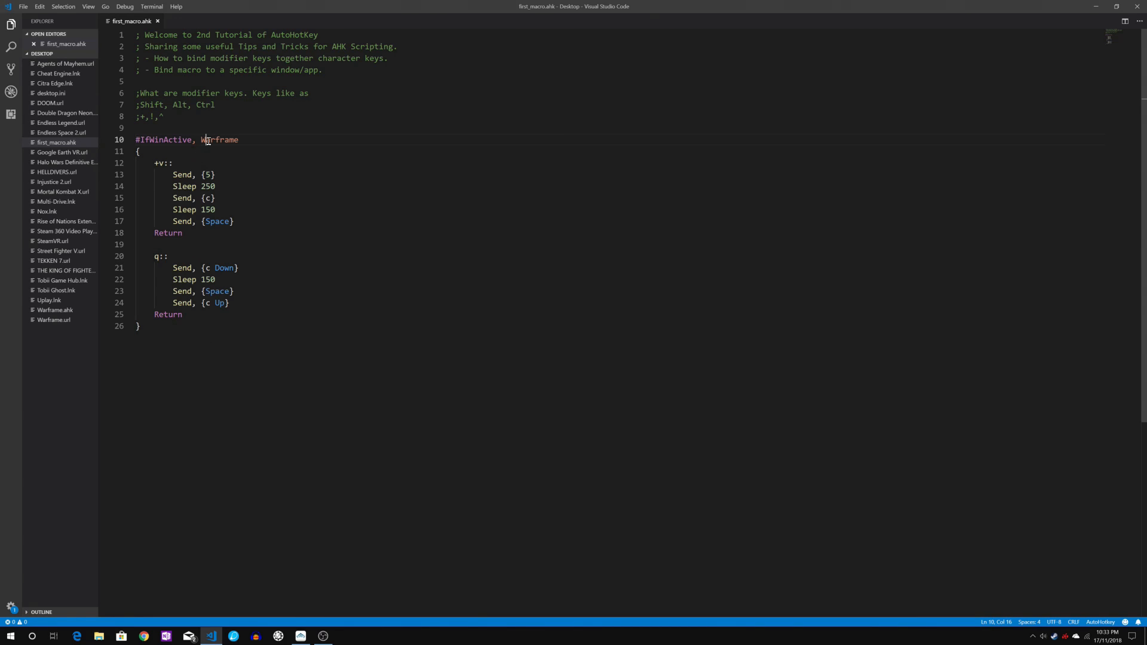
{"action": "double_click", "coordinate": [219, 140]}
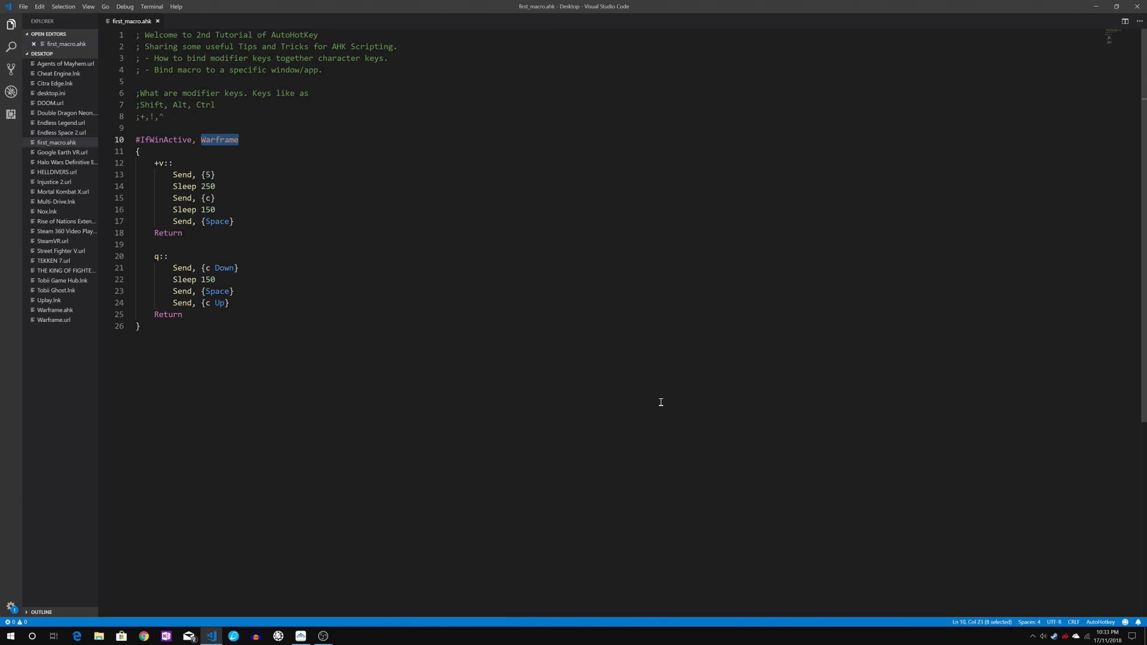
{"action": "mouse_move", "coordinate": [1065, 49]}
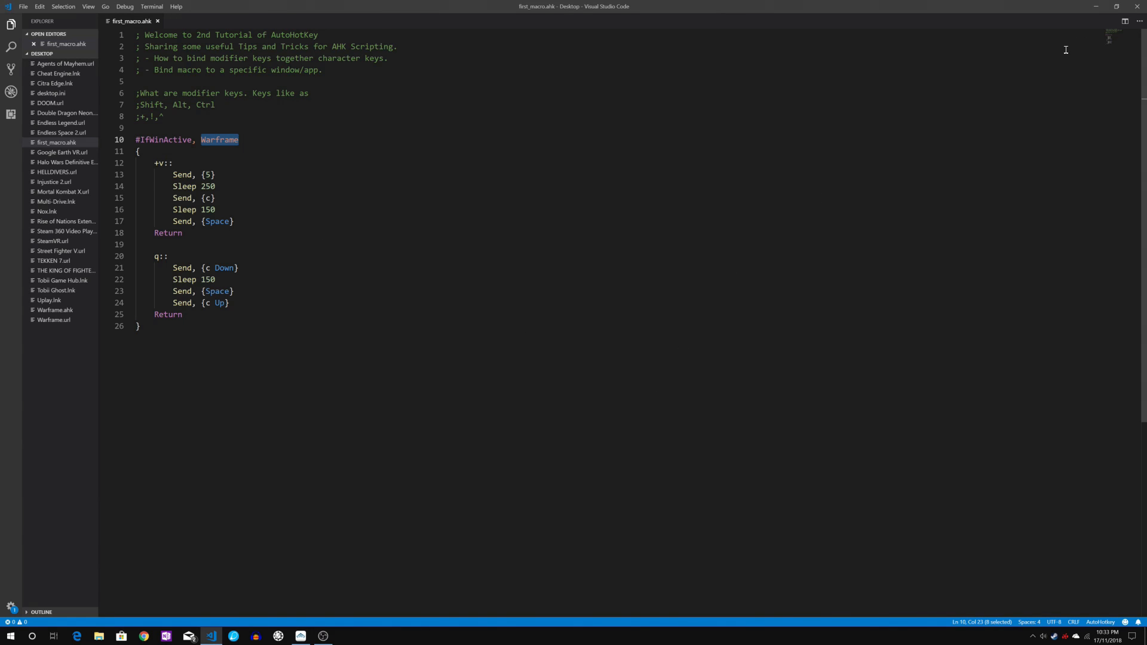
{"action": "mouse_move", "coordinate": [1090, 32]}
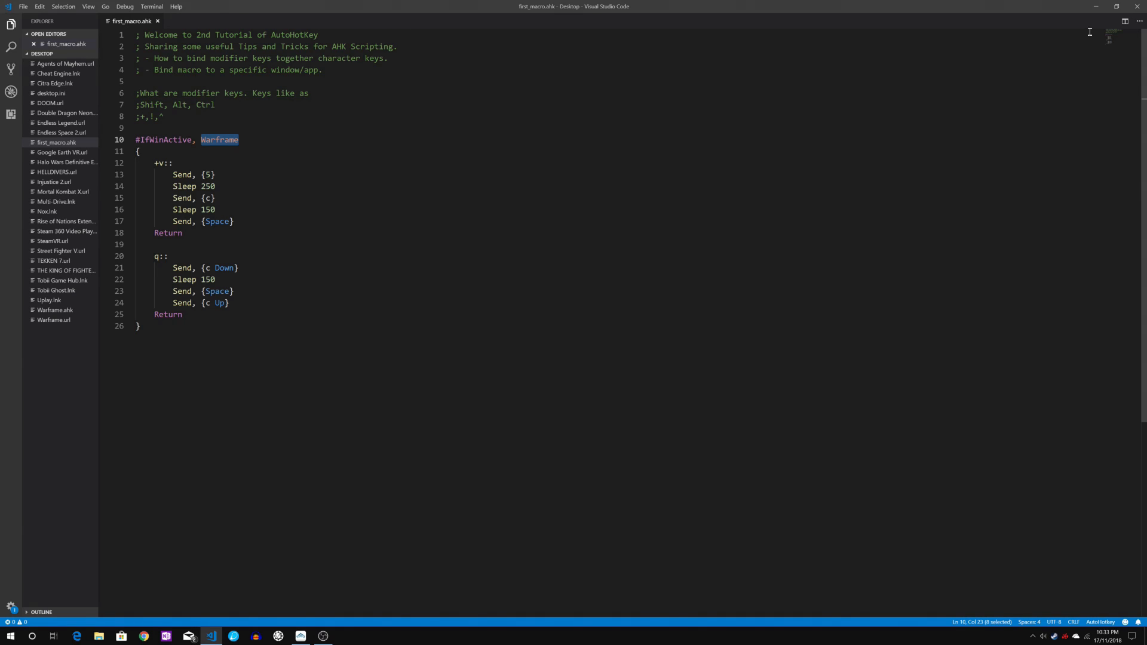
{"action": "mouse_move", "coordinate": [1096, 13]}
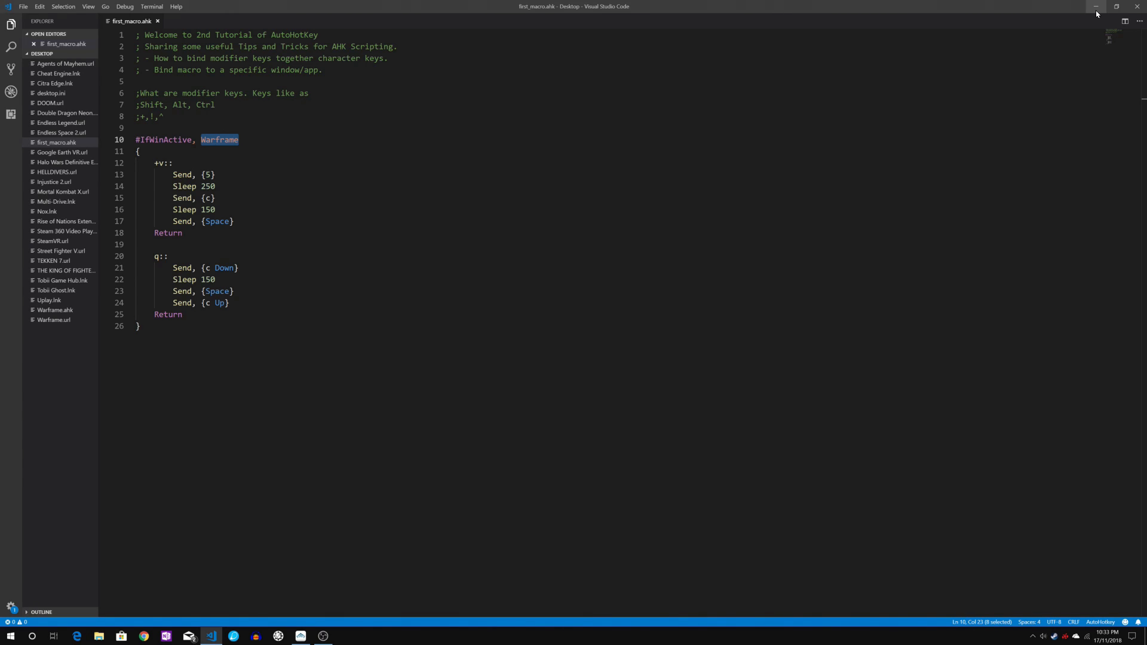
{"action": "left_click", "coordinate": [1096, 7]}
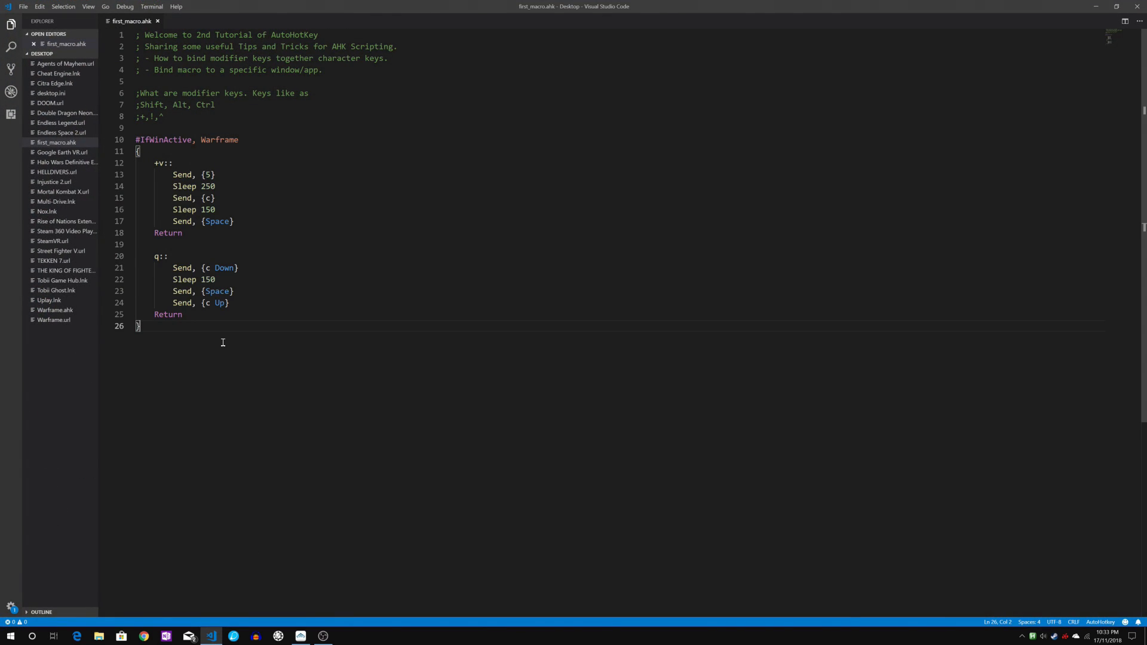
{"action": "key", "text": "Enter"}
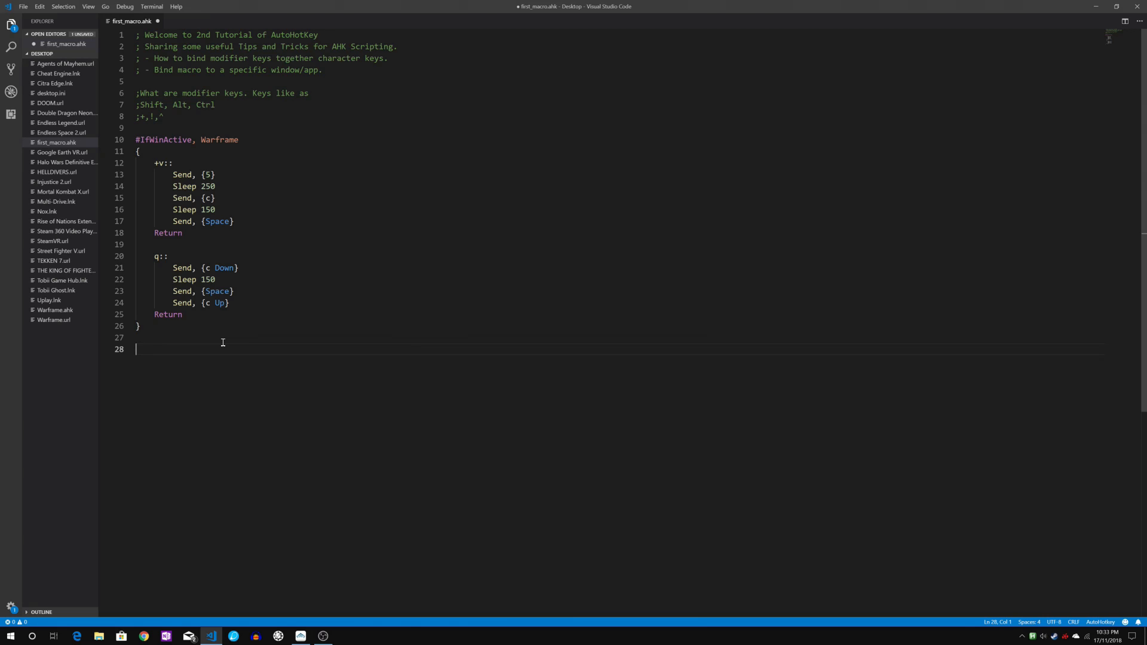
{"action": "type", "text": "c"}
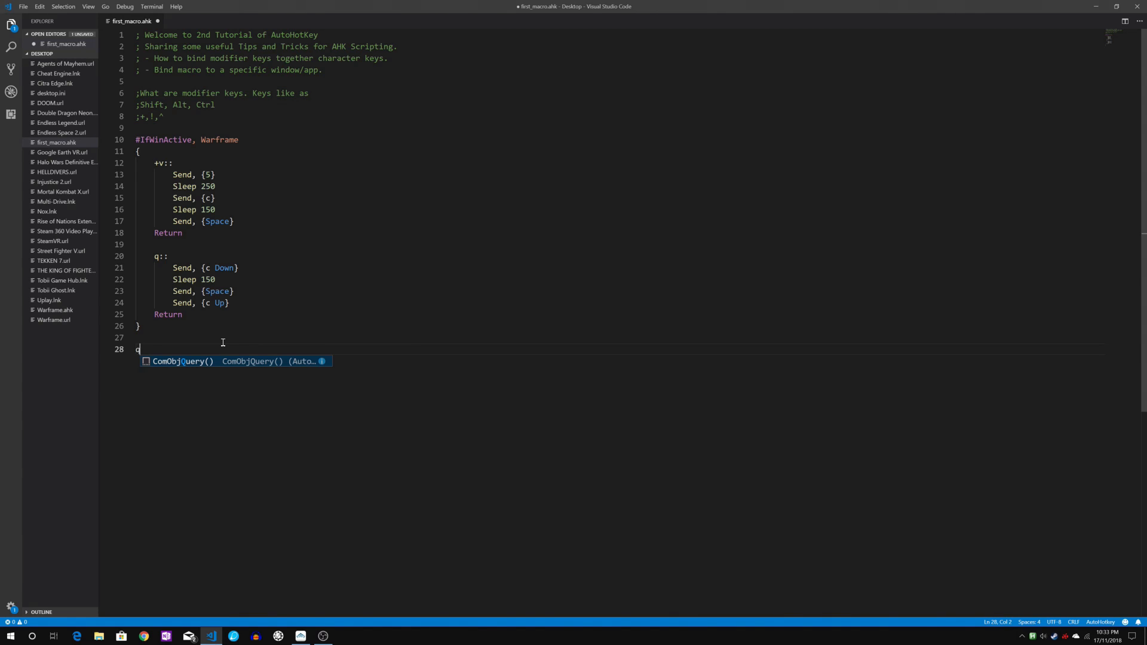
{"action": "key", "text": "Backspace"}
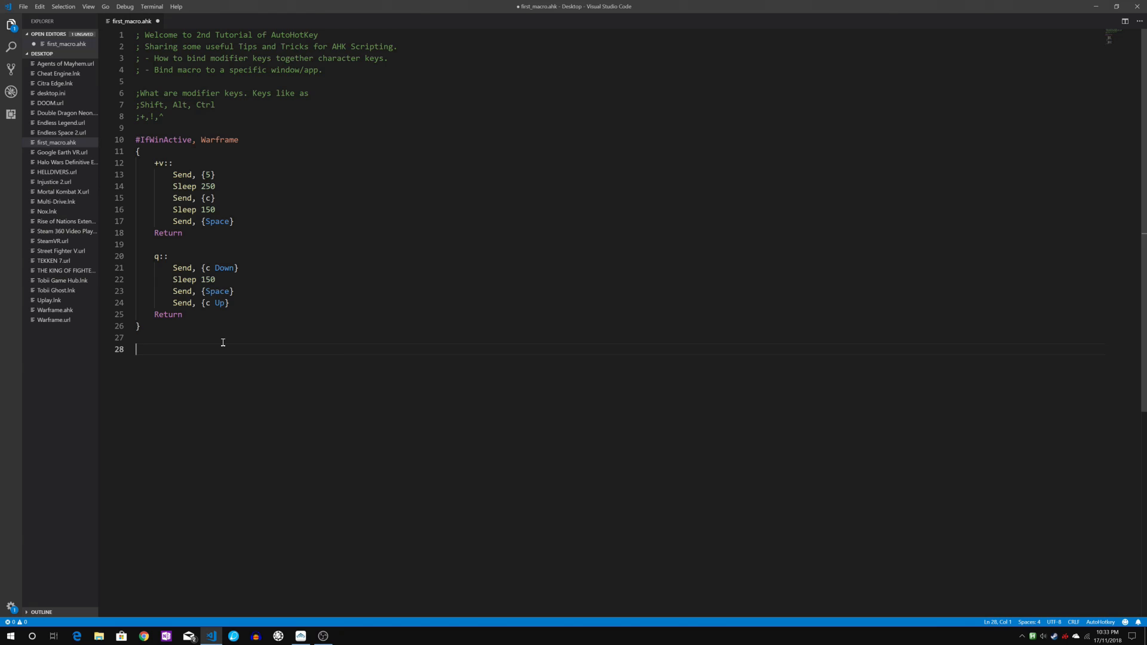
{"action": "type", "text": "v"}
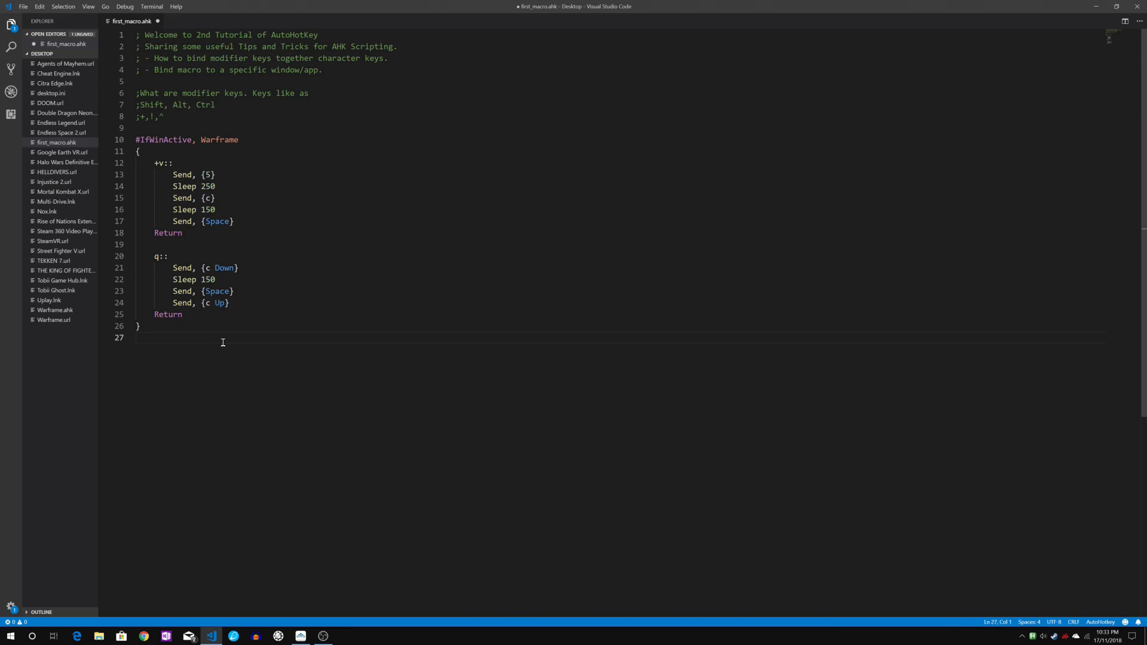
{"action": "key", "text": "Backspace"}
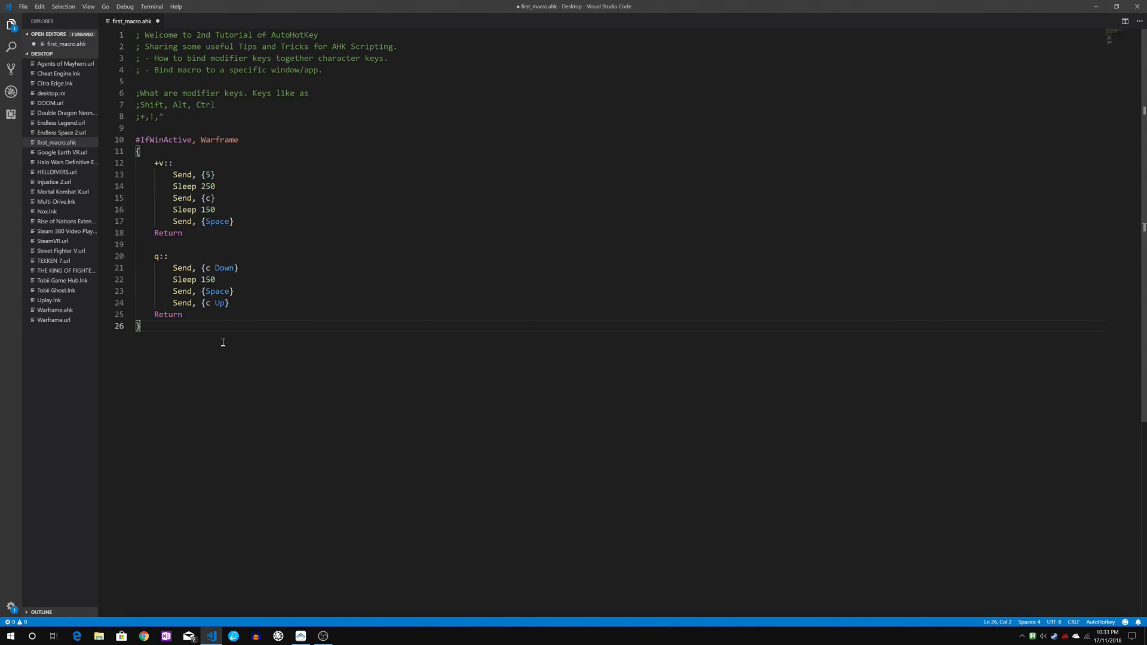
{"action": "mouse_move", "coordinate": [1056, 498]}
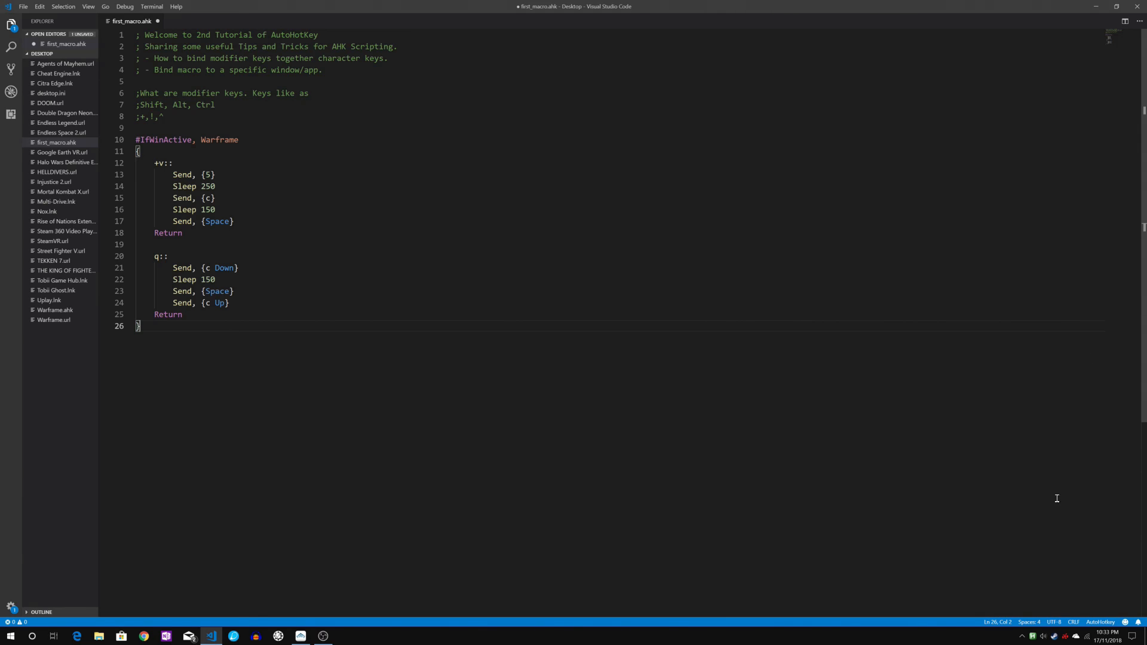
{"action": "mouse_move", "coordinate": [707, 427]}
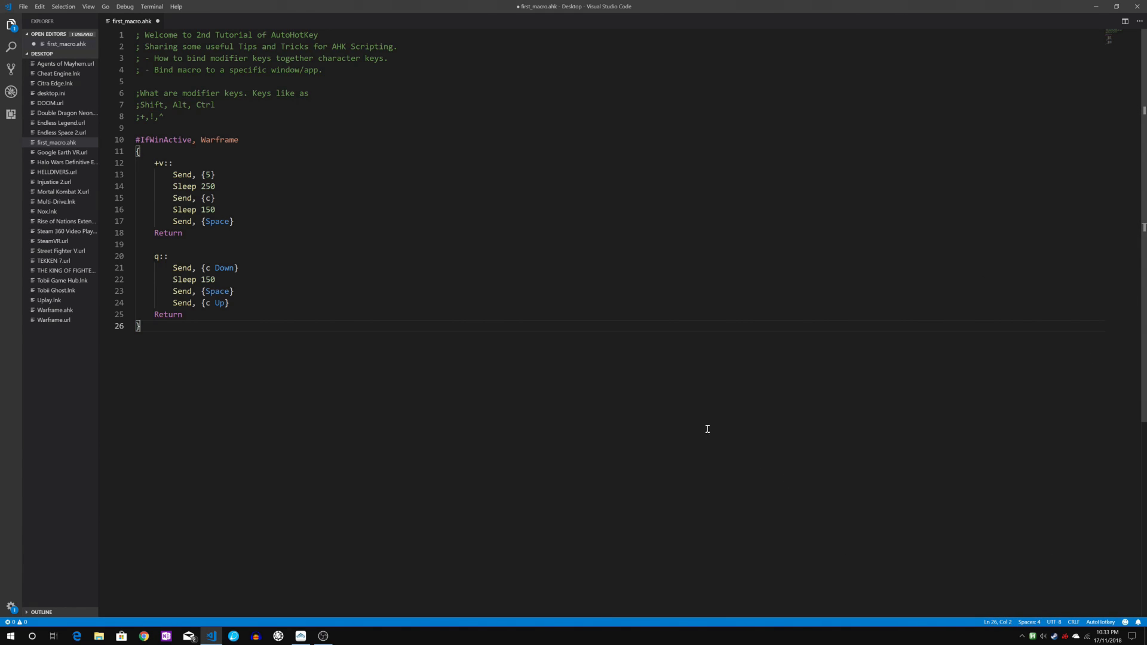